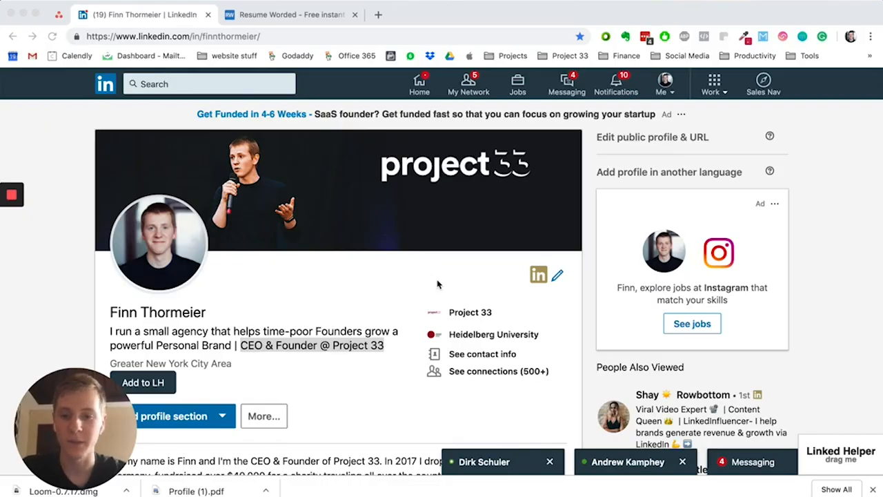
{"action": "mouse_move", "coordinate": [449, 321]}
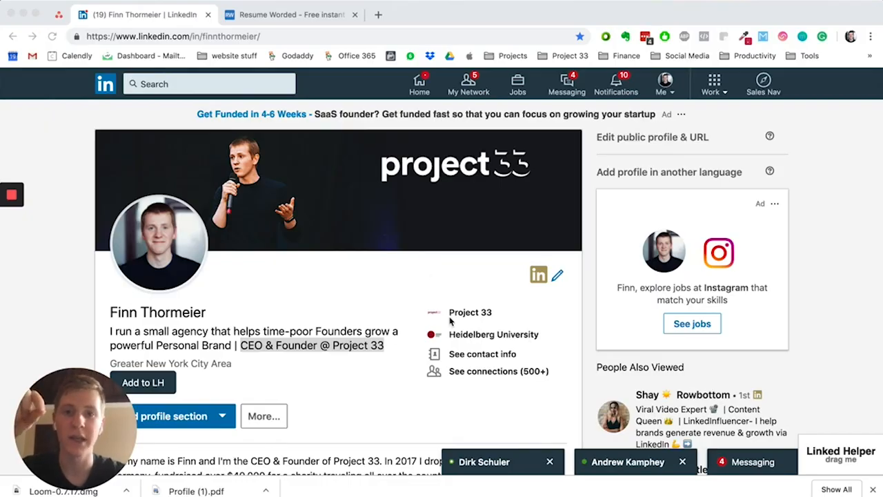
{"action": "mouse_move", "coordinate": [447, 378]}
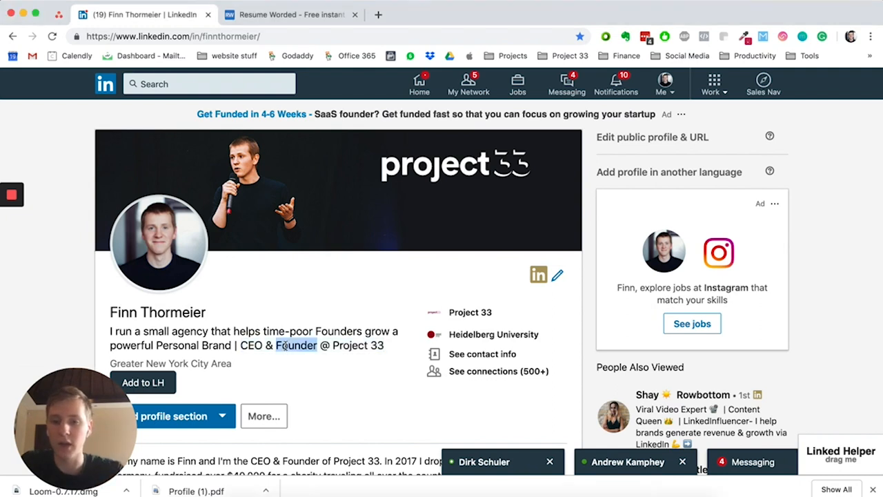
Step: Scroll through the LinkedIn profile and reload it to show About summary with media thumbnails
{"action": "scroll", "scroll_direction": "down", "scroll_amount": 3}
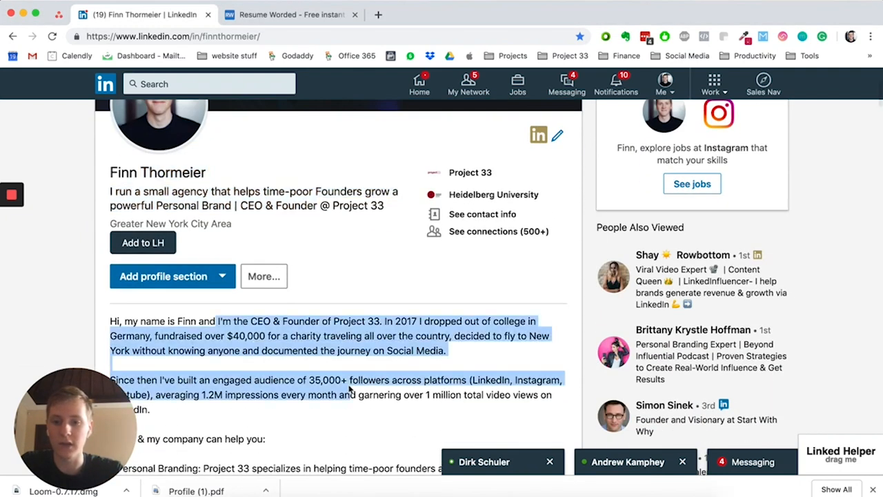
{"action": "scroll", "scroll_direction": "down", "scroll_amount": 3}
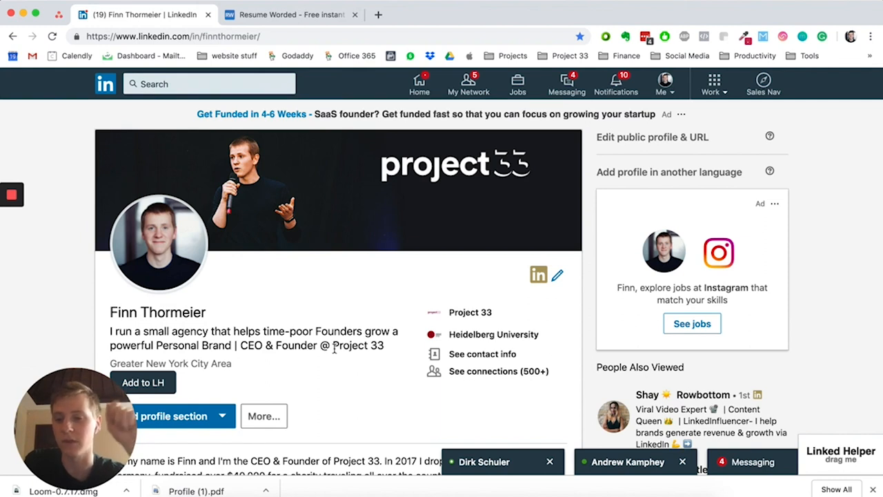
{"action": "scroll", "scroll_direction": "down", "scroll_amount": 3}
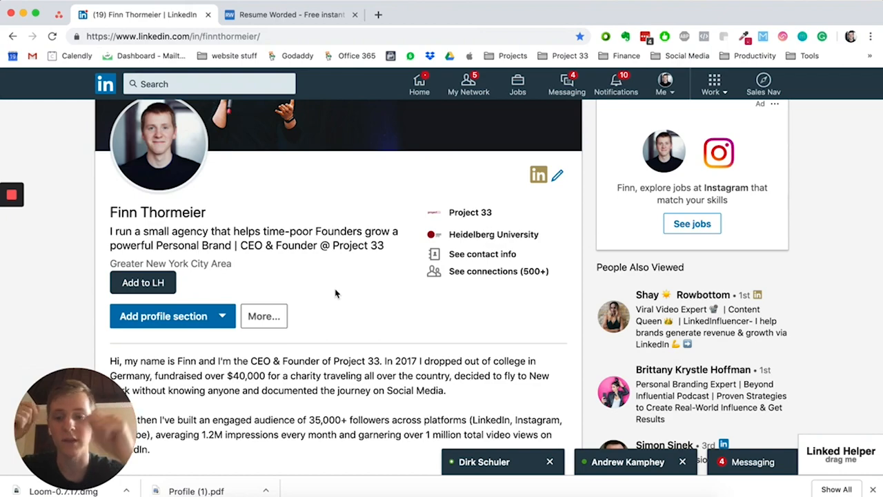
{"action": "scroll", "scroll_direction": "down", "scroll_amount": 3}
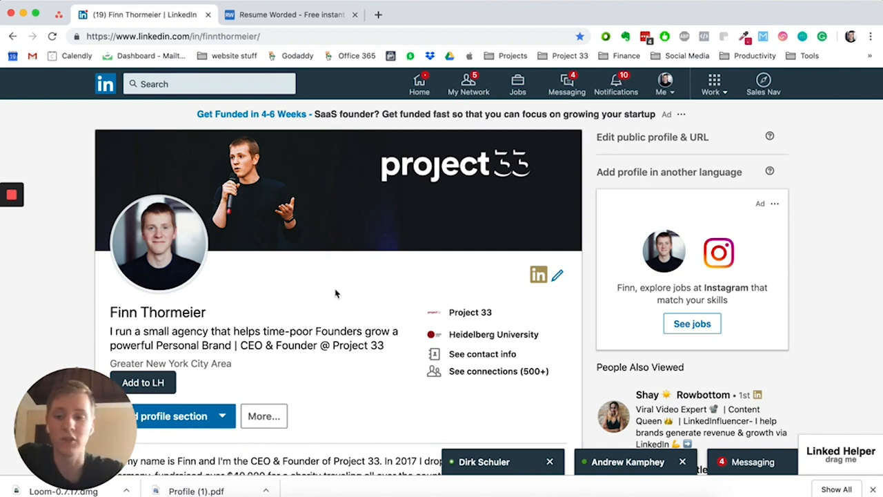
{"action": "scroll", "scroll_direction": "down", "scroll_amount": 3}
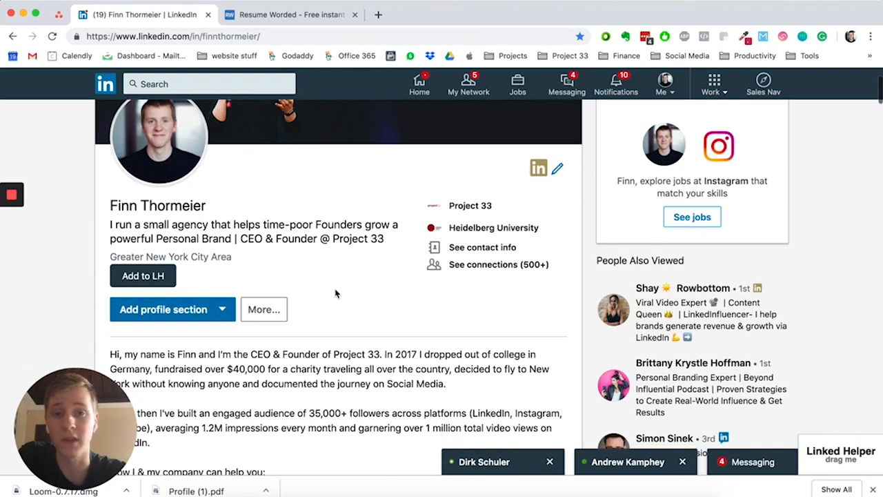
{"action": "scroll", "scroll_direction": "down", "scroll_amount": 3}
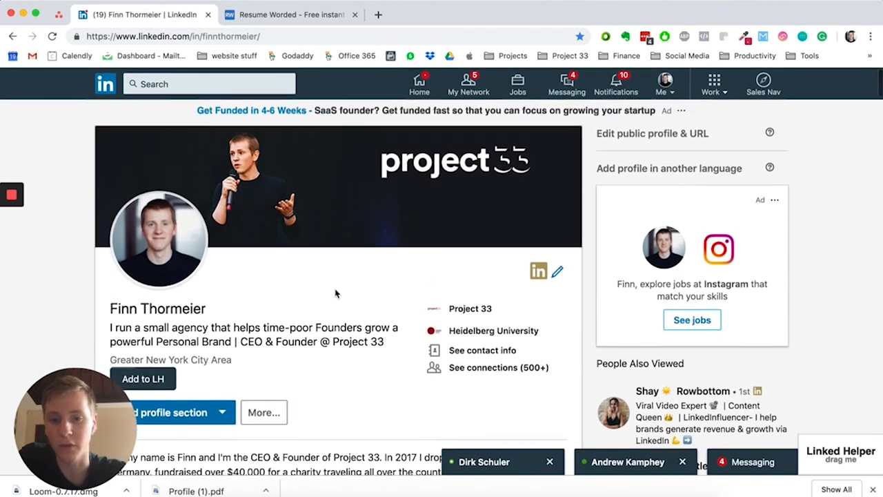
{"action": "scroll", "scroll_direction": "down", "scroll_amount": 3}
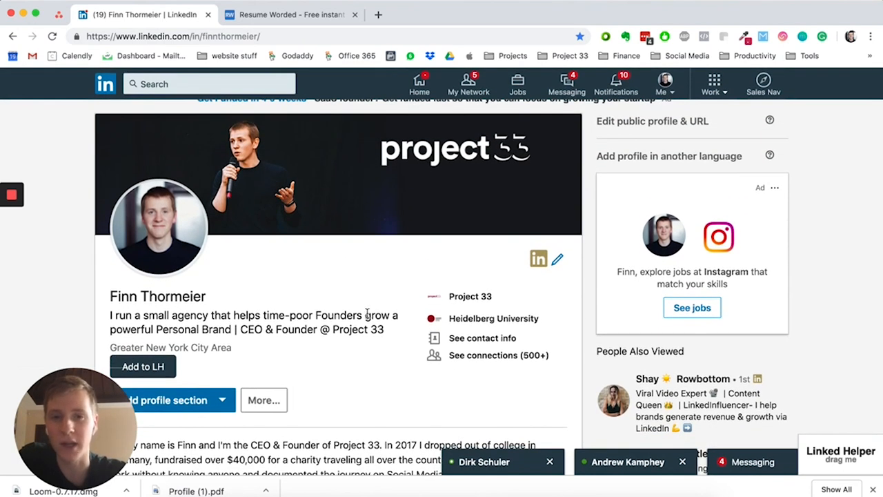
{"action": "scroll", "scroll_direction": "down", "scroll_amount": 3}
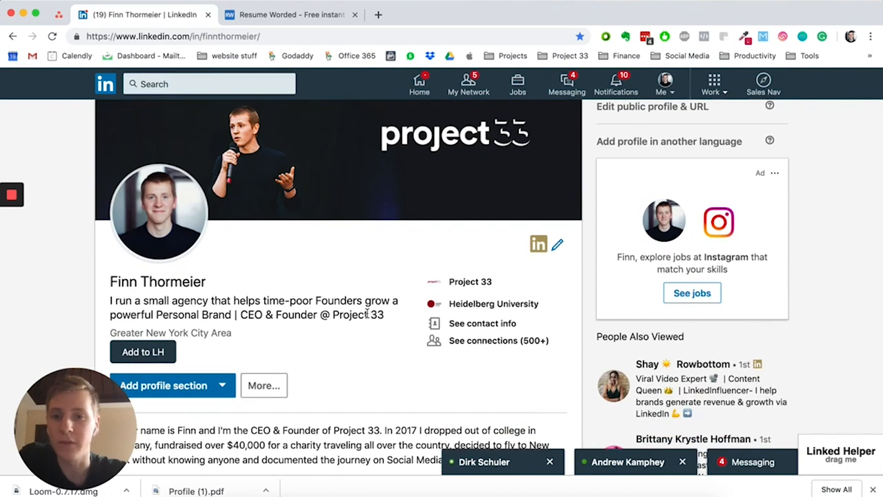
{"action": "scroll", "scroll_direction": "down", "scroll_amount": 3}
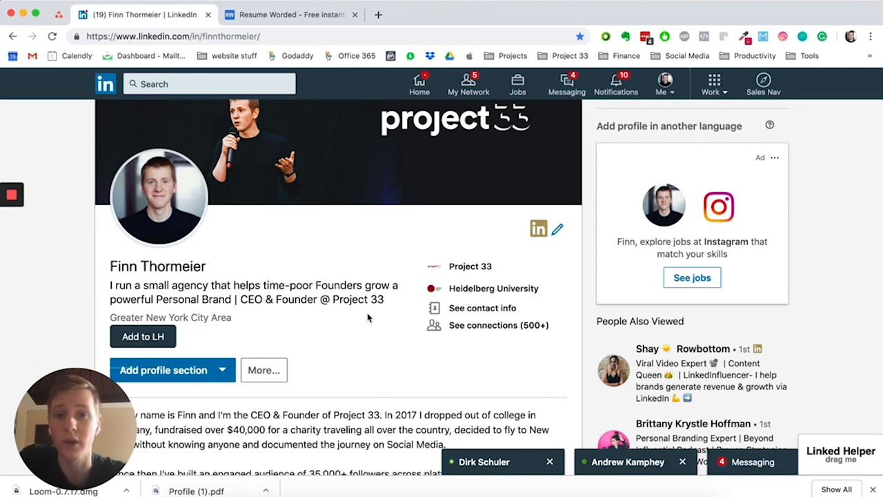
{"action": "mouse_move", "coordinate": [350, 344]}
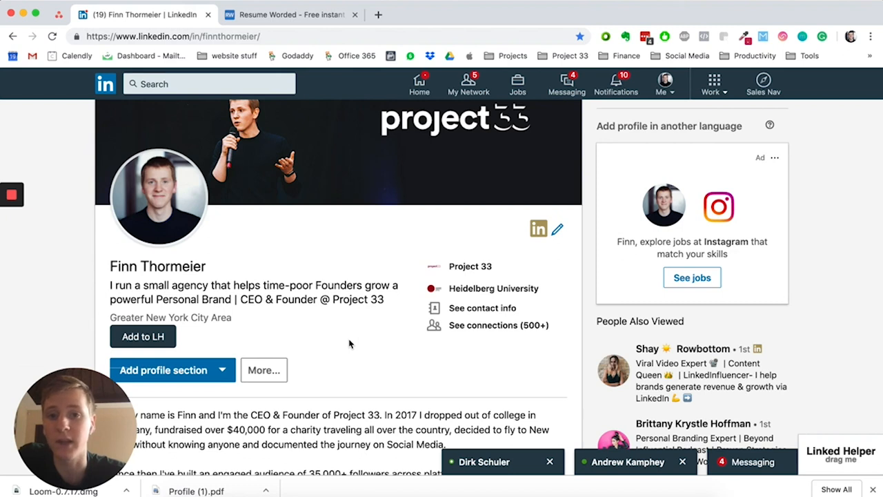
{"action": "scroll", "scroll_direction": "down", "scroll_amount": 3}
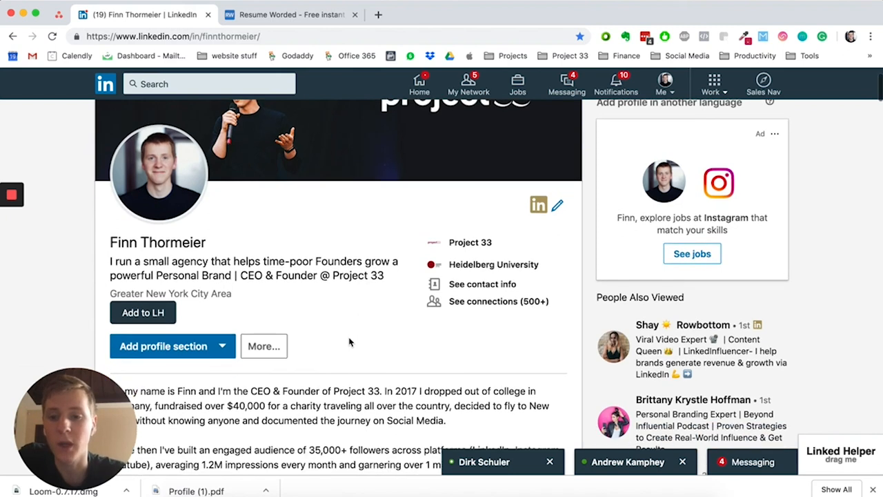
{"action": "scroll", "scroll_direction": "down", "scroll_amount": 3}
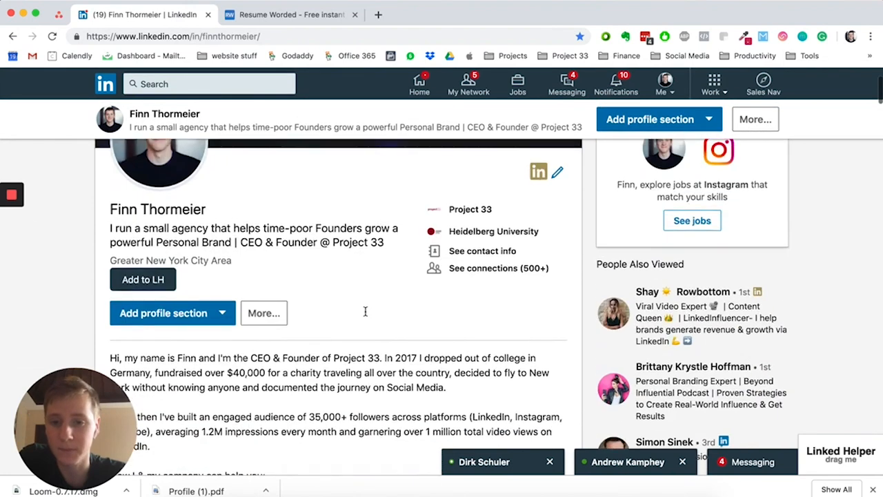
{"action": "scroll", "scroll_direction": "down", "scroll_amount": 3}
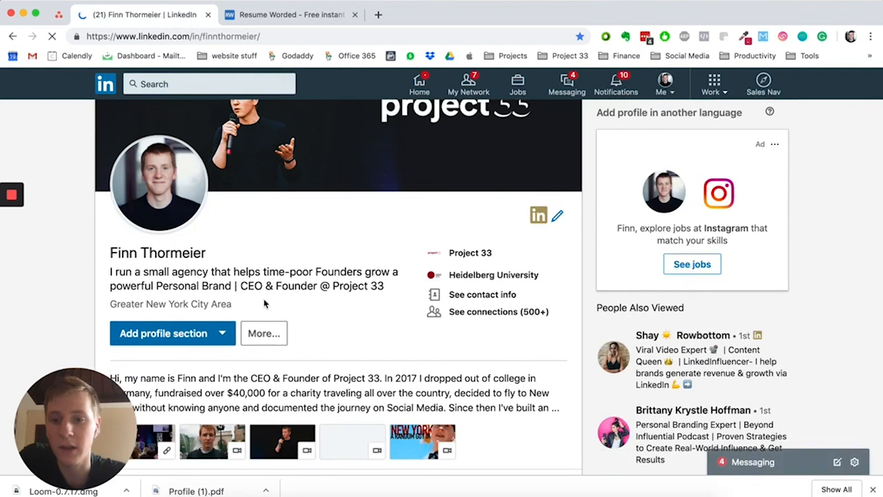
Step: Expand the About summary and highlight its intro and the 1 million video views figure
{"action": "scroll", "scroll_direction": "down", "scroll_amount": 3}
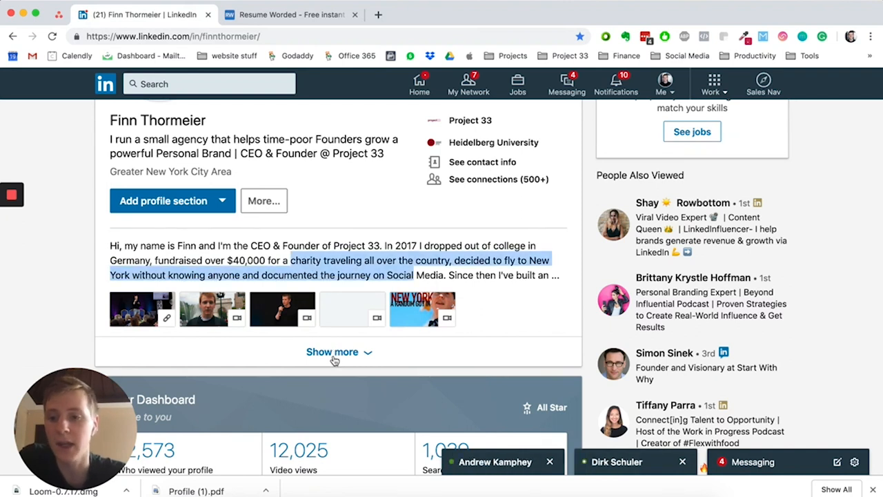
{"action": "left_click", "coordinate": [332, 352]}
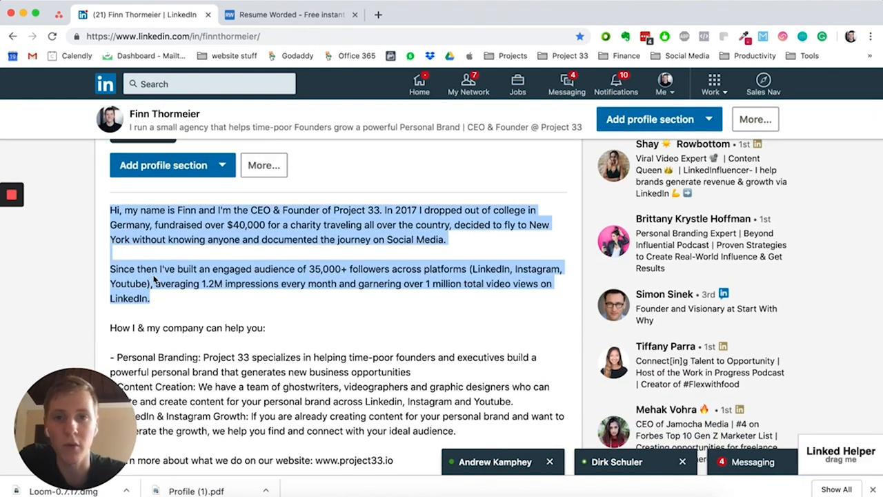
{"action": "left_click", "coordinate": [200, 298]}
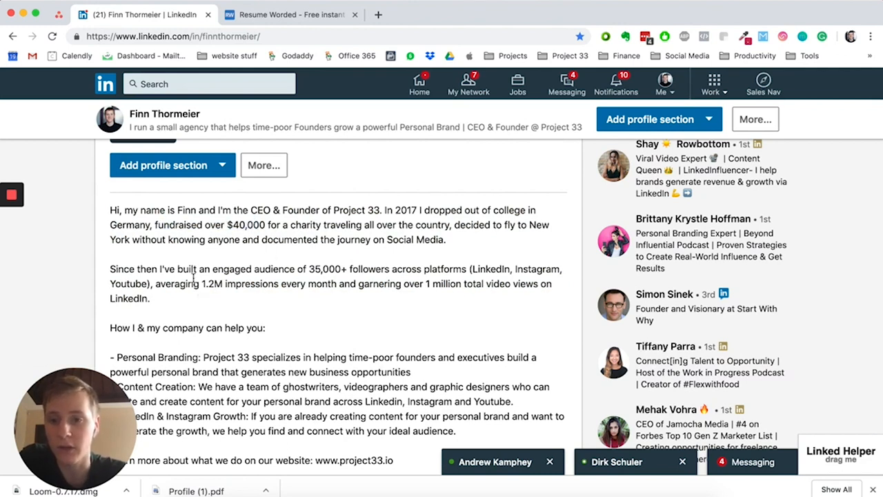
{"action": "left_click_drag", "start_coordinate": [196, 268], "coordinate": [388, 268]}
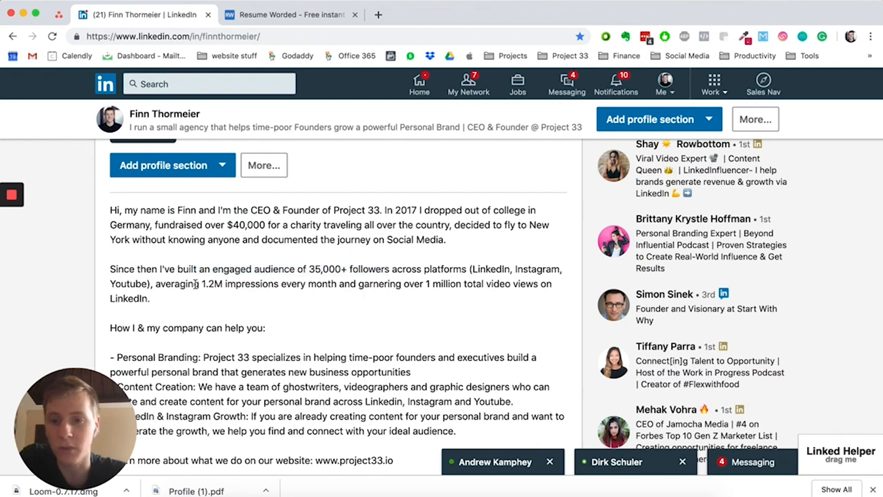
{"action": "left_click_drag", "start_coordinate": [427, 283], "coordinate": [526, 283]}
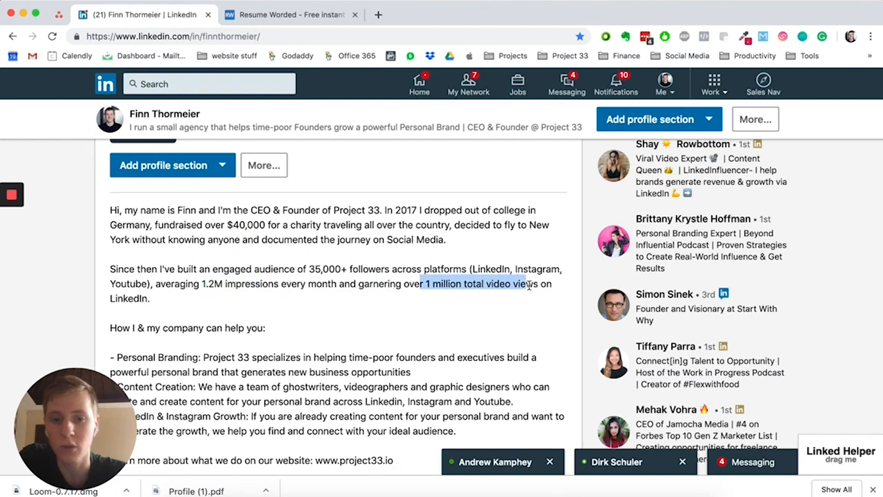
{"action": "mouse_move", "coordinate": [419, 325]}
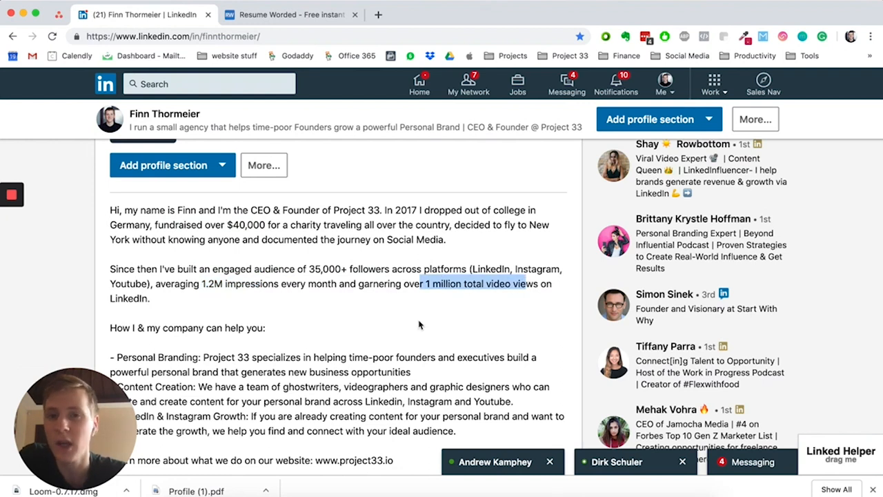
Step: Highlight the list of services, then the Personal Branding service line
{"action": "scroll", "scroll_direction": "down", "scroll_amount": 3}
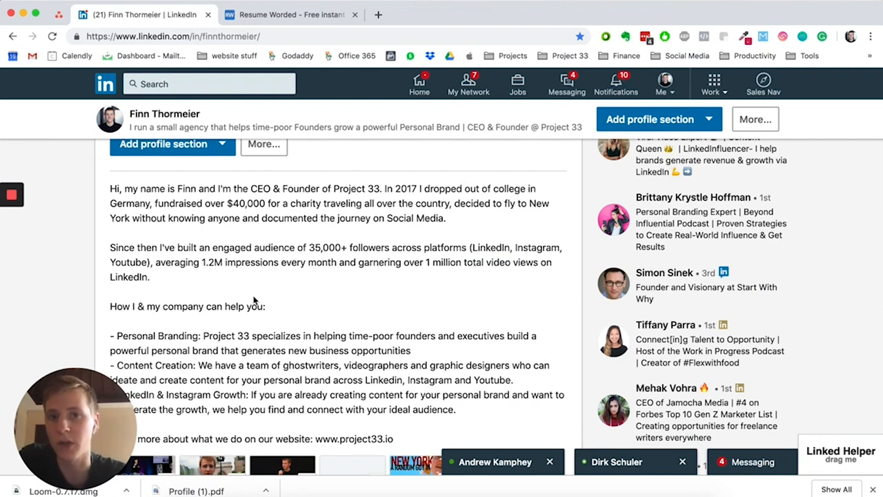
{"action": "scroll", "scroll_direction": "down", "scroll_amount": 3}
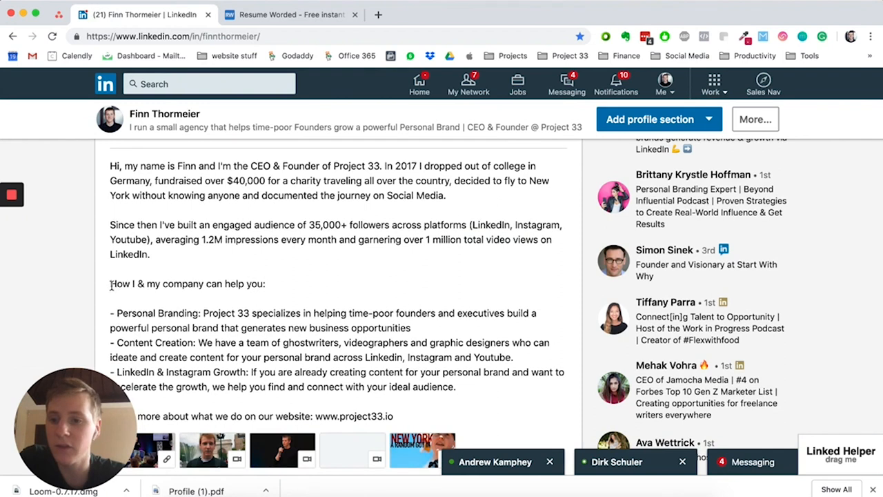
{"action": "left_click_drag", "start_coordinate": [110, 284], "coordinate": [357, 372]}
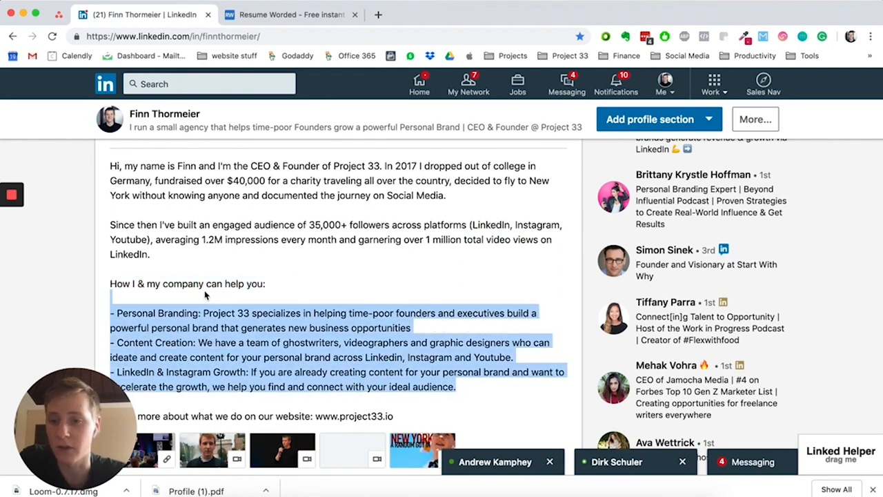
{"action": "scroll", "scroll_direction": "down", "scroll_amount": 3}
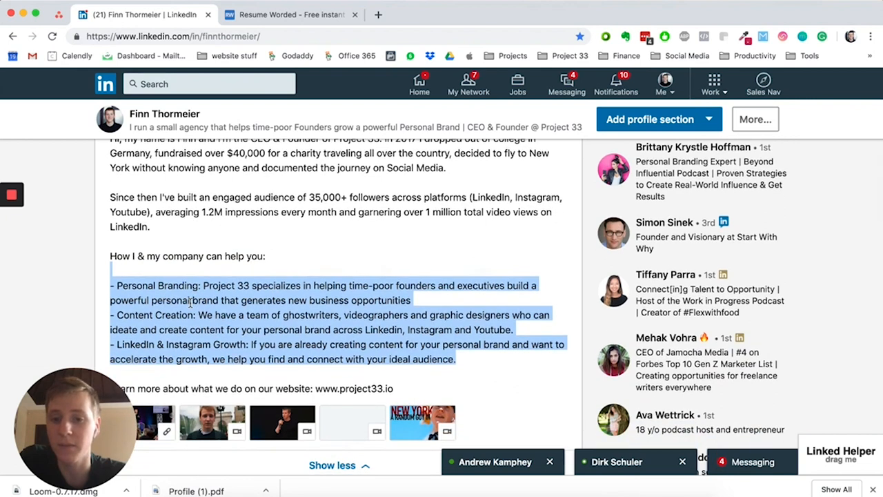
{"action": "left_click", "coordinate": [113, 255]}
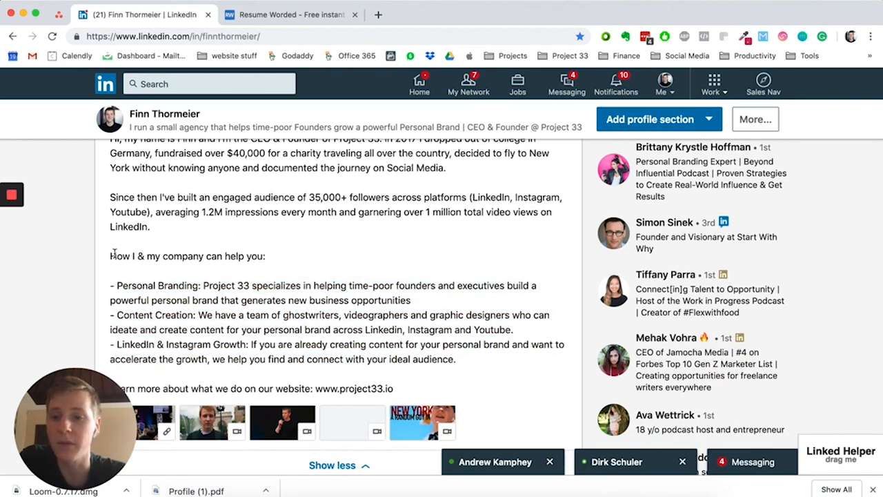
{"action": "left_click_drag", "start_coordinate": [110, 256], "coordinate": [155, 256]}
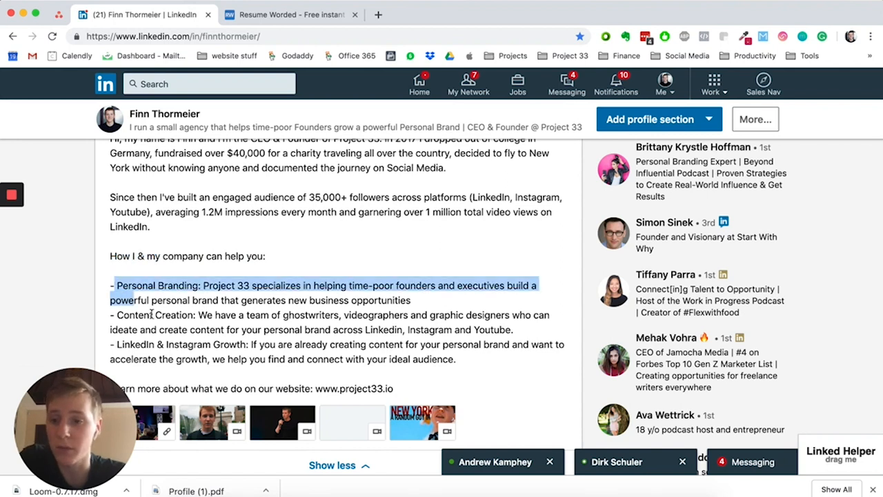
{"action": "double_click", "coordinate": [178, 315]}
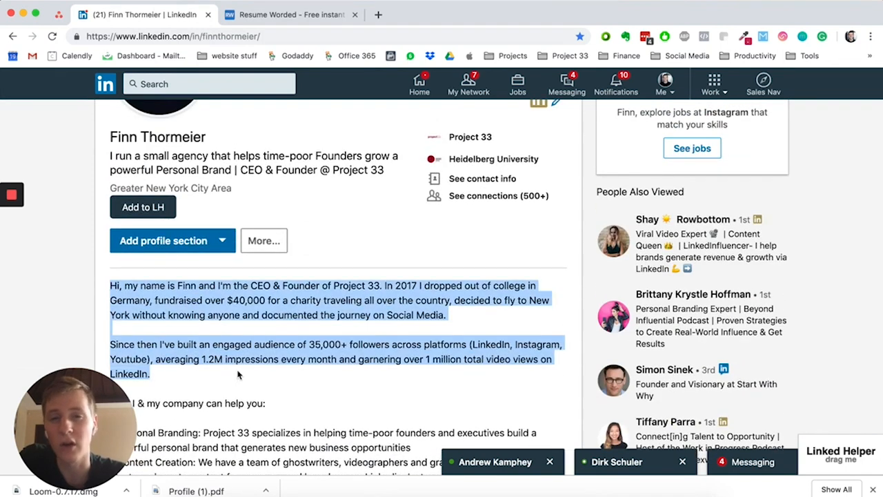
{"action": "mouse_move", "coordinate": [330, 428]}
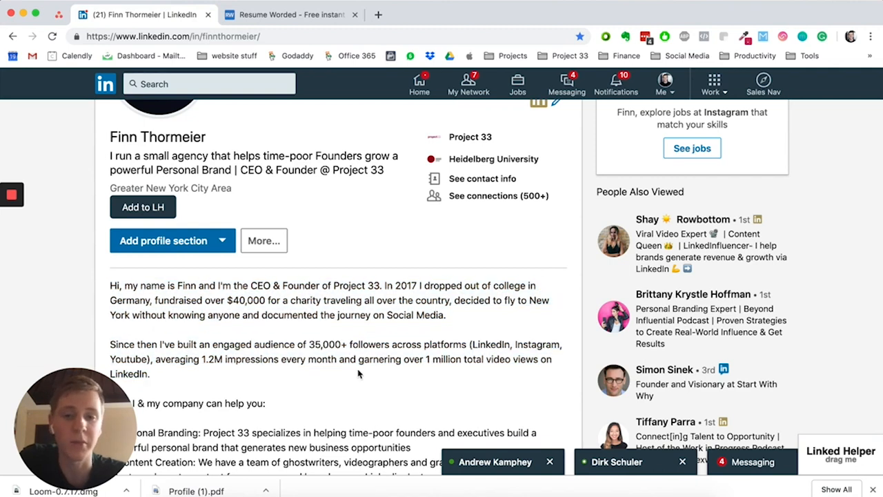
{"action": "scroll", "scroll_direction": "down", "scroll_amount": 3}
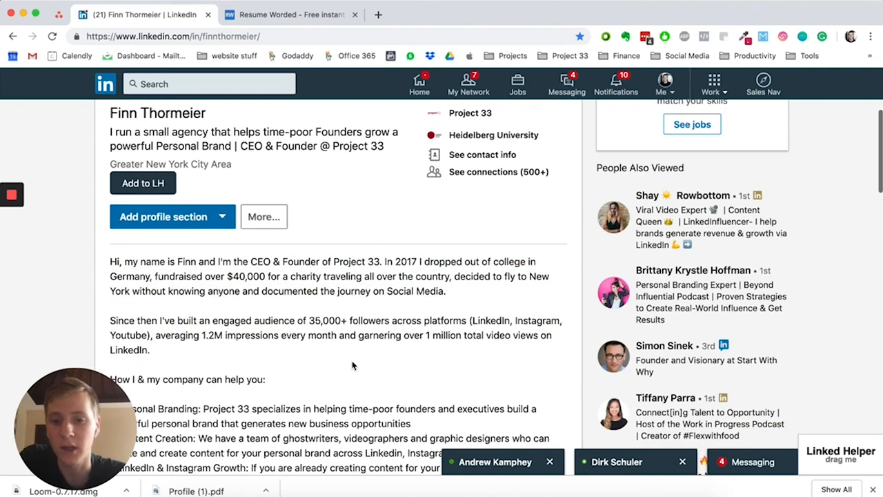
{"action": "scroll", "scroll_direction": "down", "scroll_amount": 3}
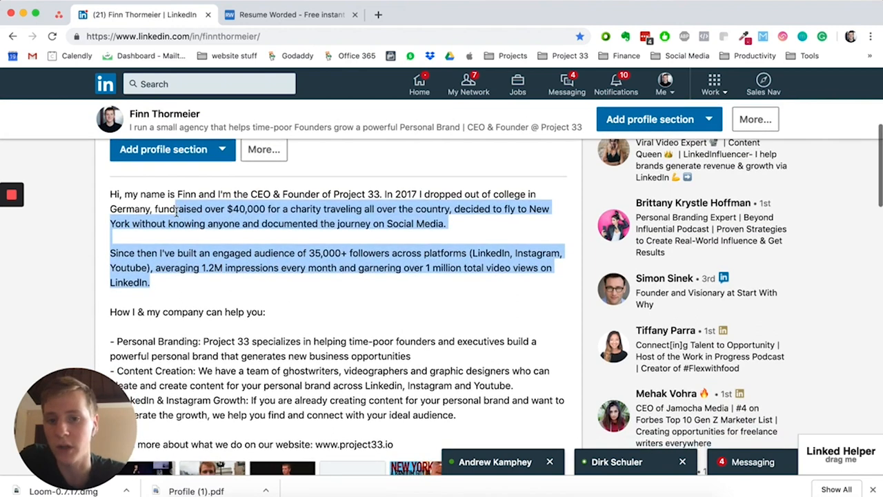
{"action": "scroll", "scroll_direction": "down", "scroll_amount": 3}
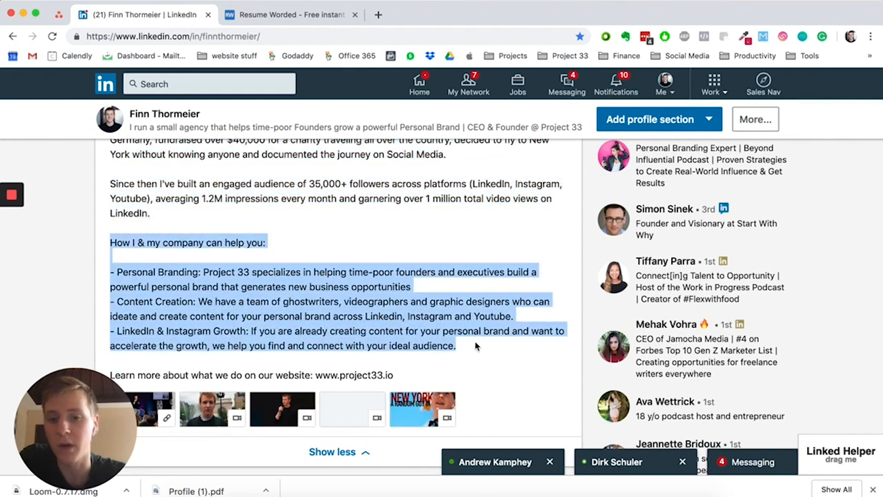
{"action": "mouse_move", "coordinate": [475, 363]}
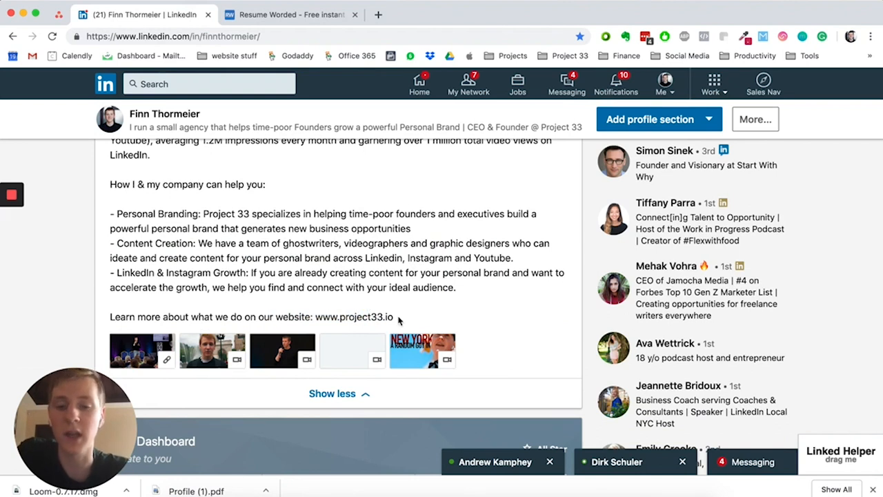
{"action": "double_click", "coordinate": [353, 317]}
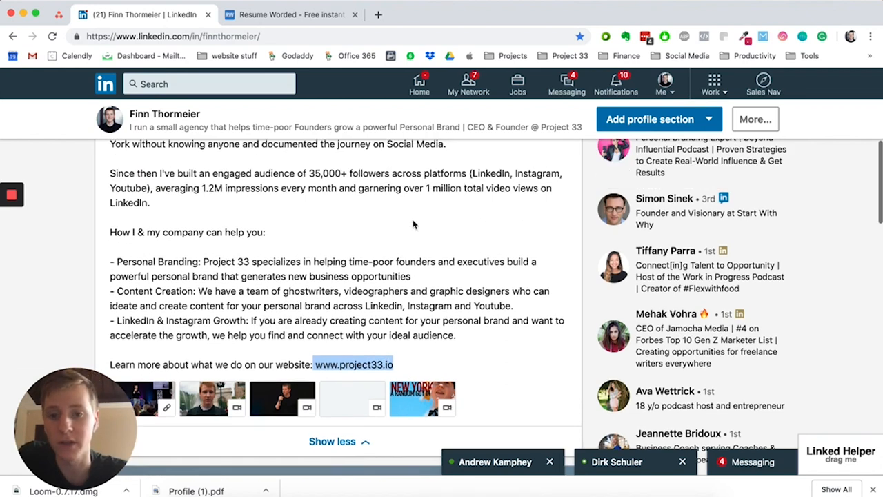
{"action": "left_click_drag", "start_coordinate": [109, 261], "coordinate": [456, 335]}
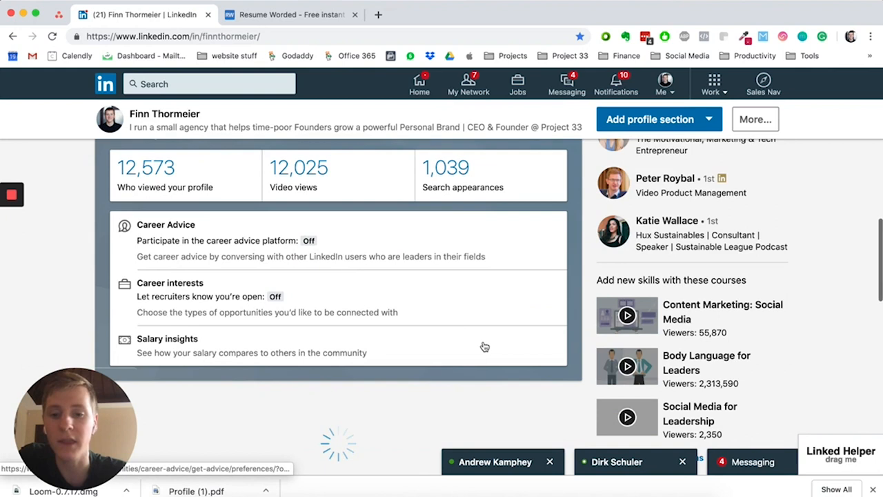
Step: Scroll down to the Experience section showing the Founder & Chief Strategist role at Project 33
{"action": "scroll", "scroll_direction": "down", "scroll_amount": 3}
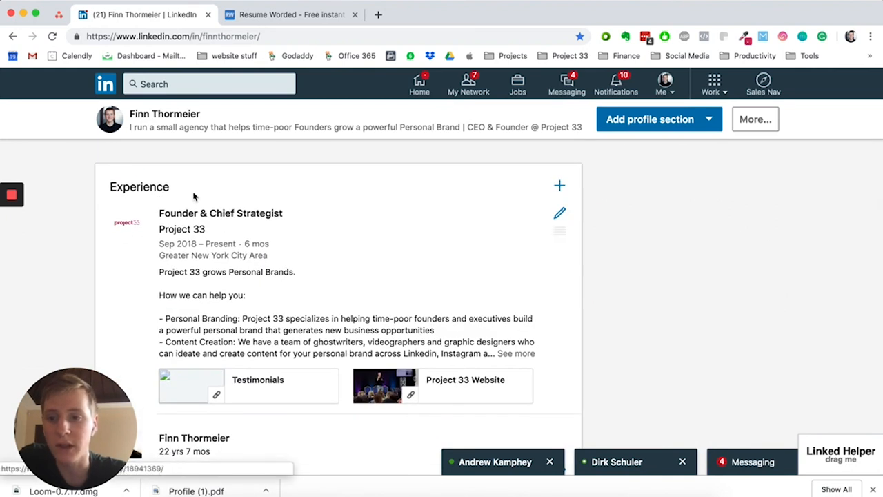
{"action": "scroll", "scroll_direction": "up", "scroll_amount": 3}
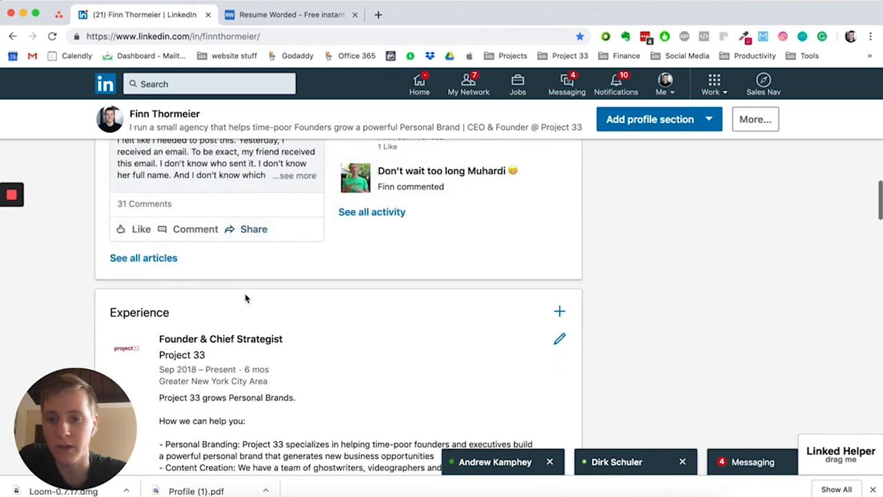
{"action": "scroll", "scroll_direction": "down", "scroll_amount": 3}
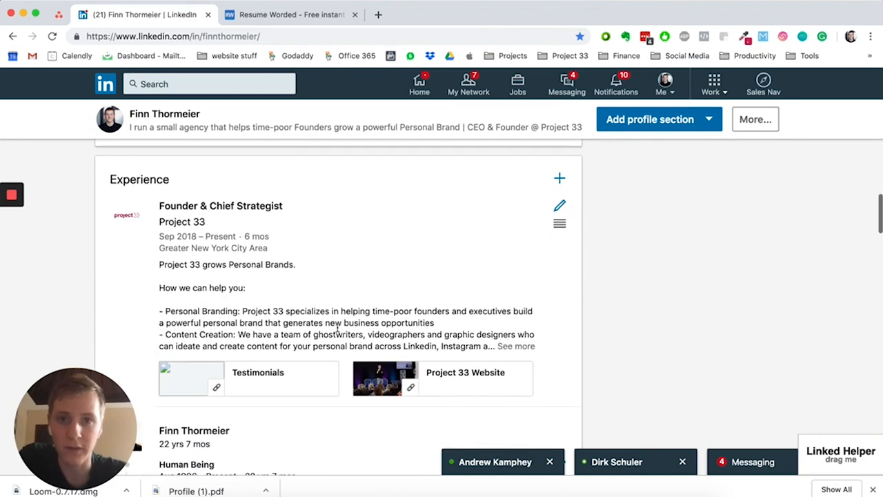
{"action": "scroll", "scroll_direction": "down", "scroll_amount": 3}
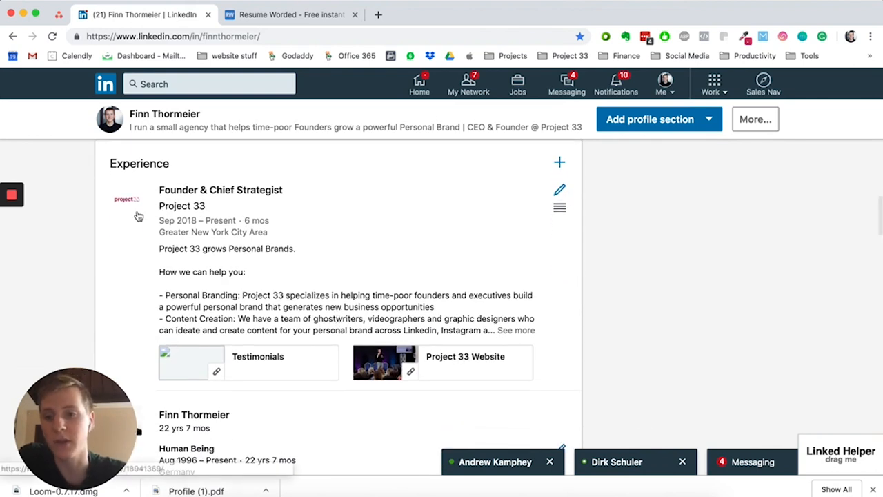
{"action": "scroll", "scroll_direction": "down", "scroll_amount": 3}
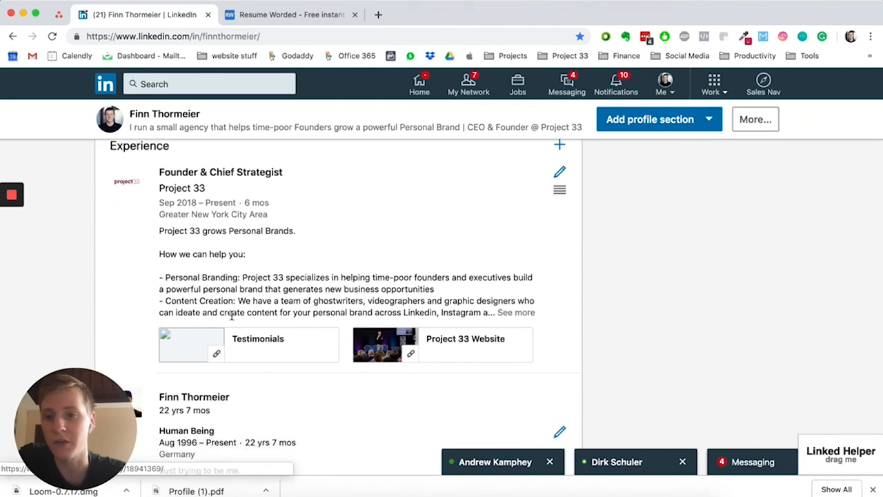
{"action": "scroll", "scroll_direction": "down", "scroll_amount": 3}
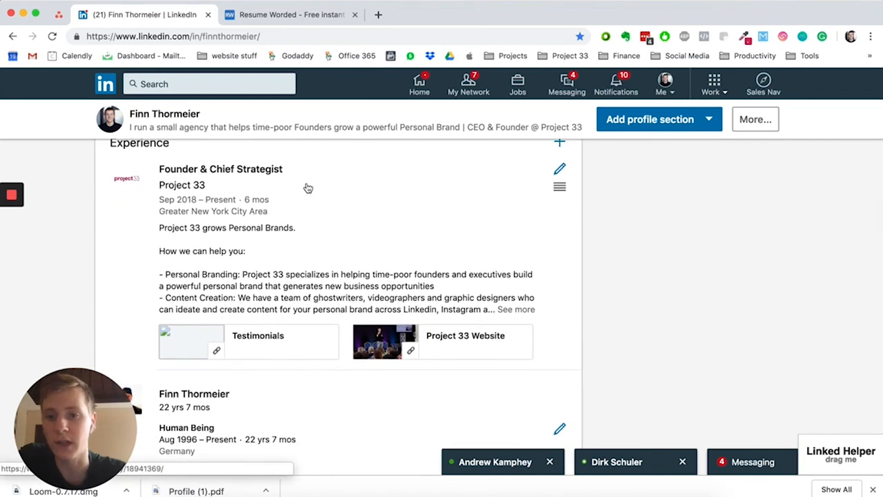
{"action": "scroll", "scroll_direction": "down", "scroll_amount": 3}
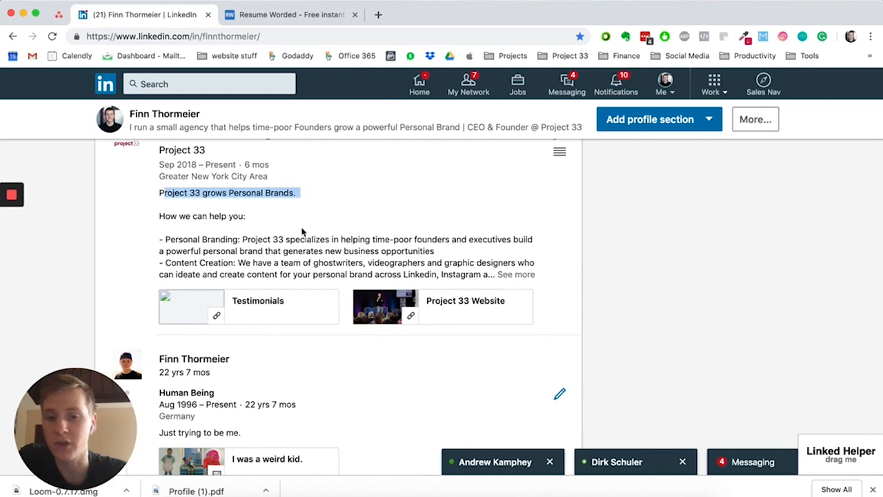
{"action": "scroll", "scroll_direction": "down", "scroll_amount": 3}
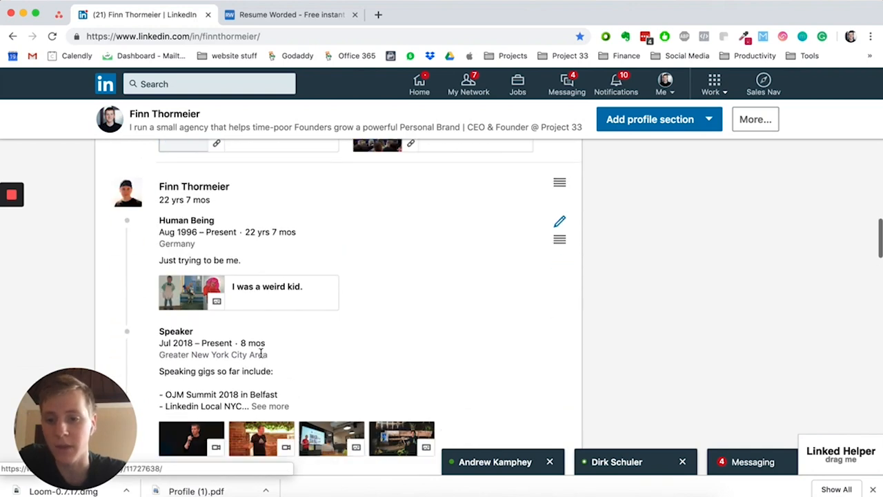
{"action": "scroll", "scroll_direction": "down", "scroll_amount": 3}
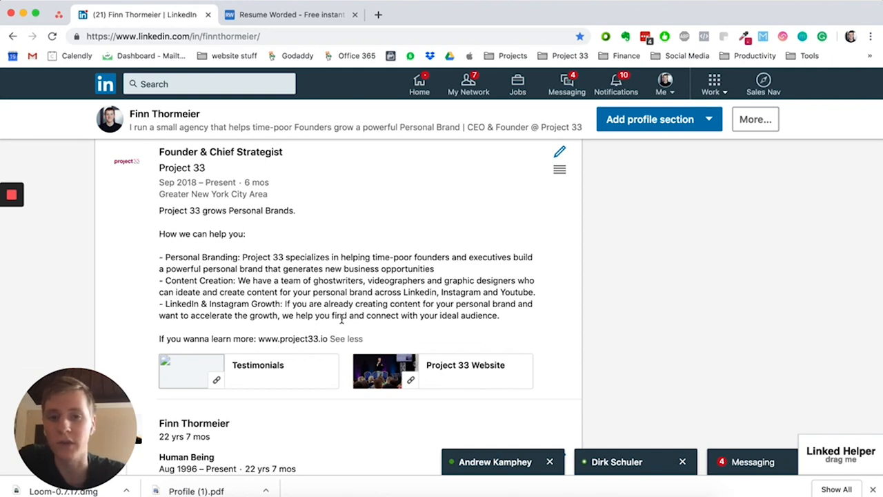
{"action": "scroll", "scroll_direction": "down", "scroll_amount": 3}
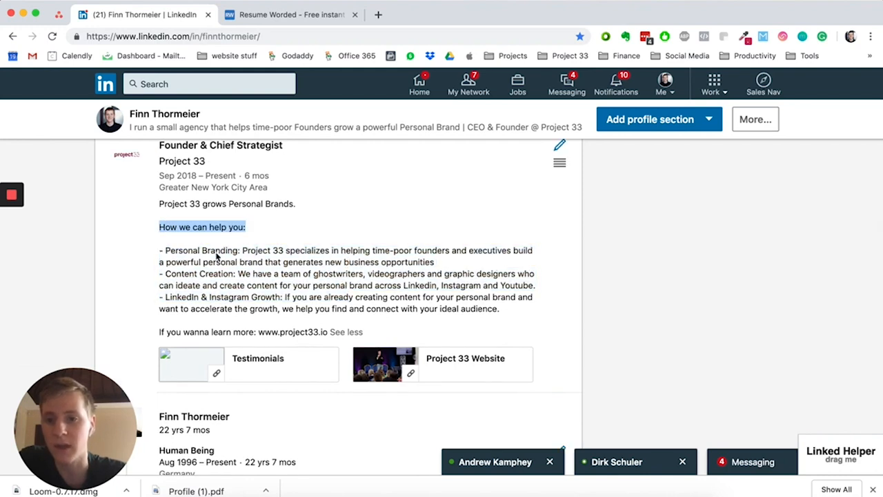
{"action": "scroll", "scroll_direction": "down", "scroll_amount": 3}
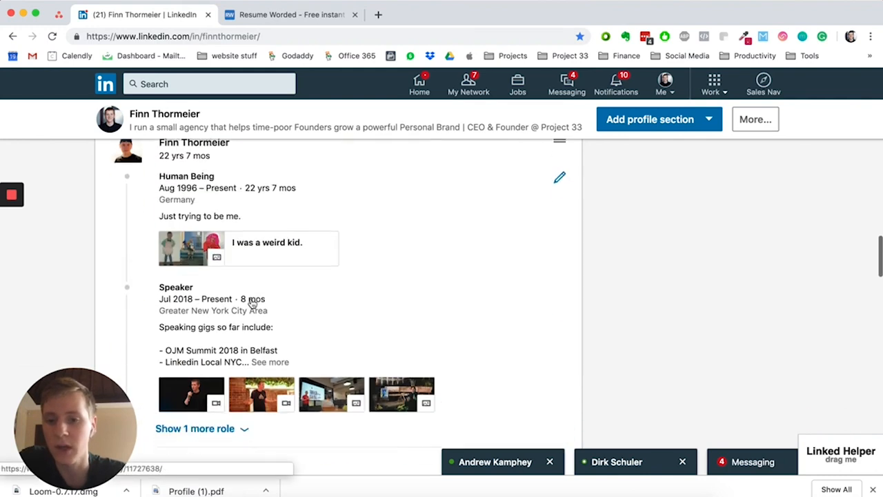
Step: Expand and highlight the Speaker role's four gigs, then expand the LinkedIn Creator description
{"action": "scroll", "scroll_direction": "down", "scroll_amount": 3}
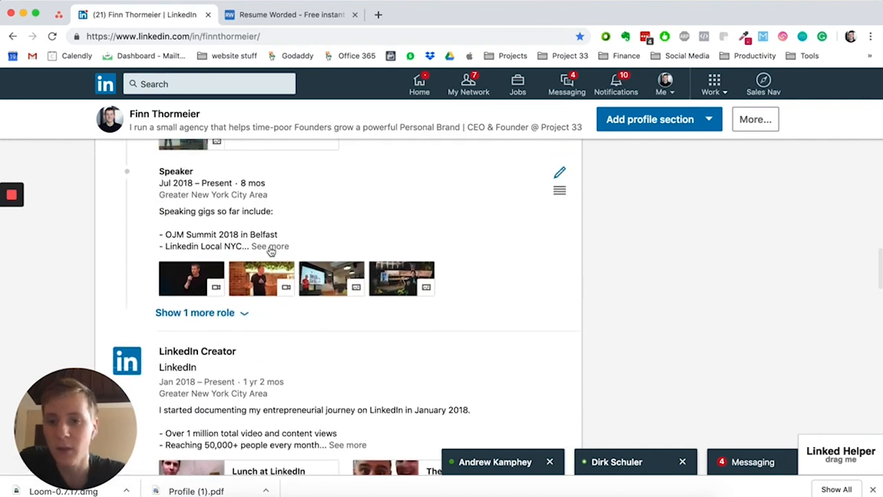
{"action": "left_click", "coordinate": [270, 247]}
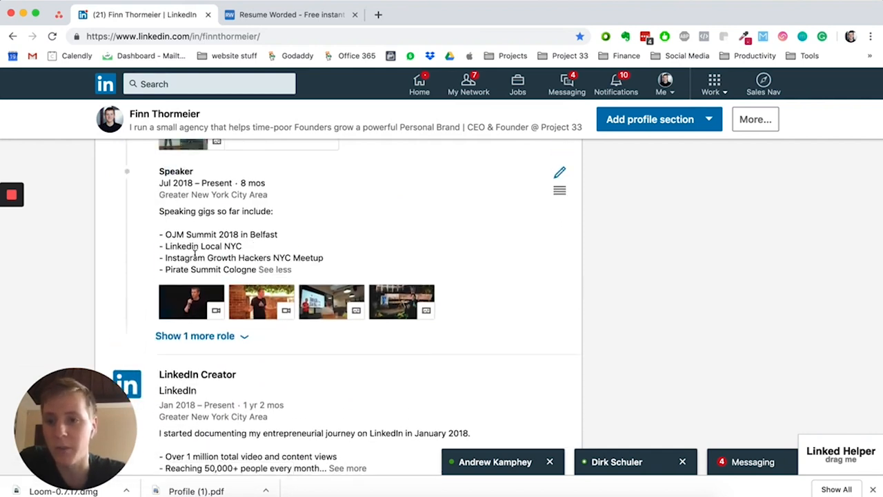
{"action": "left_click_drag", "start_coordinate": [166, 234], "coordinate": [292, 269]}
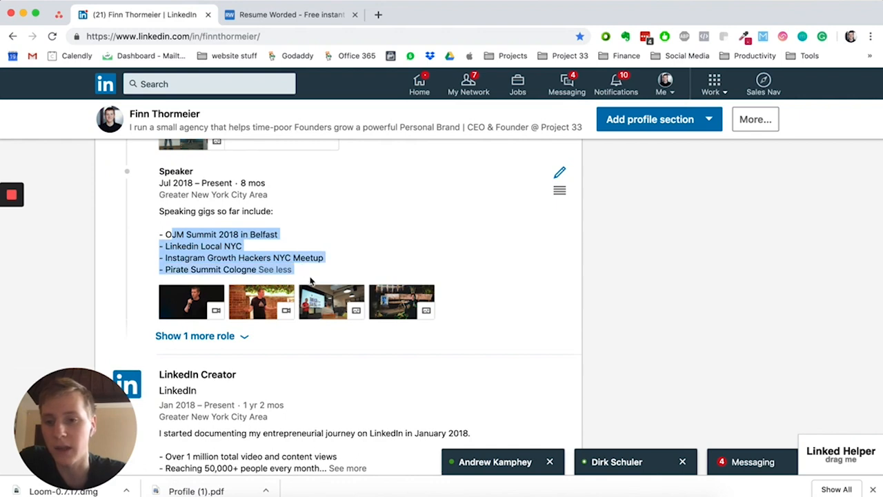
{"action": "scroll", "scroll_direction": "down", "scroll_amount": 3}
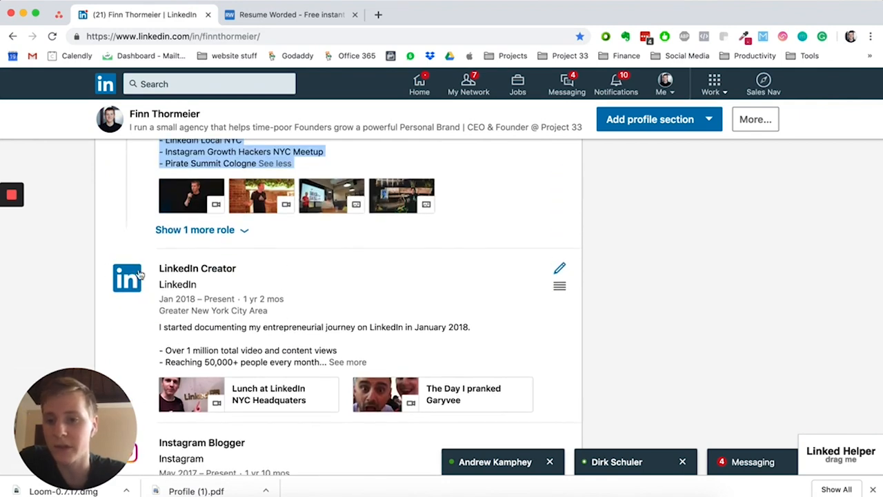
{"action": "mouse_move", "coordinate": [314, 320]}
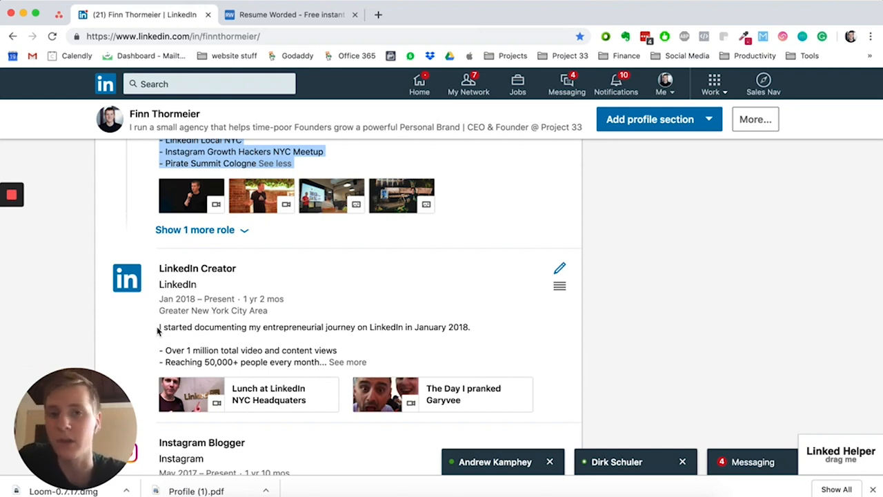
{"action": "mouse_move", "coordinate": [274, 357]}
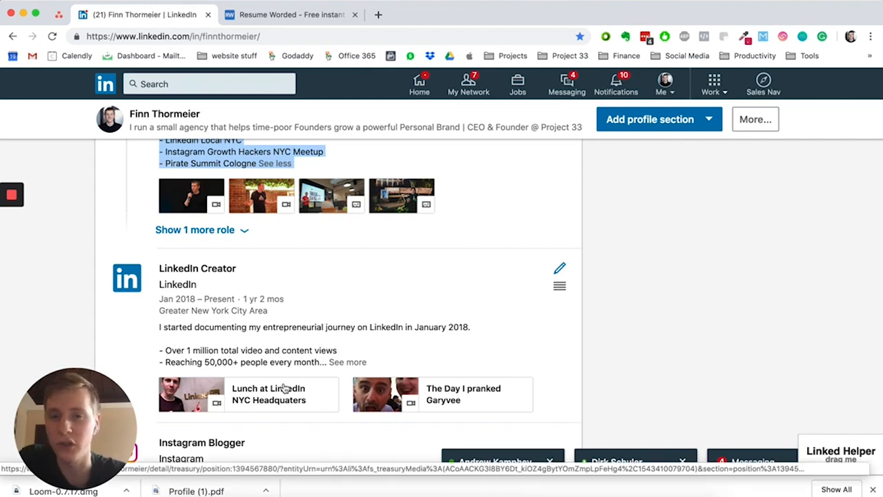
{"action": "mouse_move", "coordinate": [289, 350]}
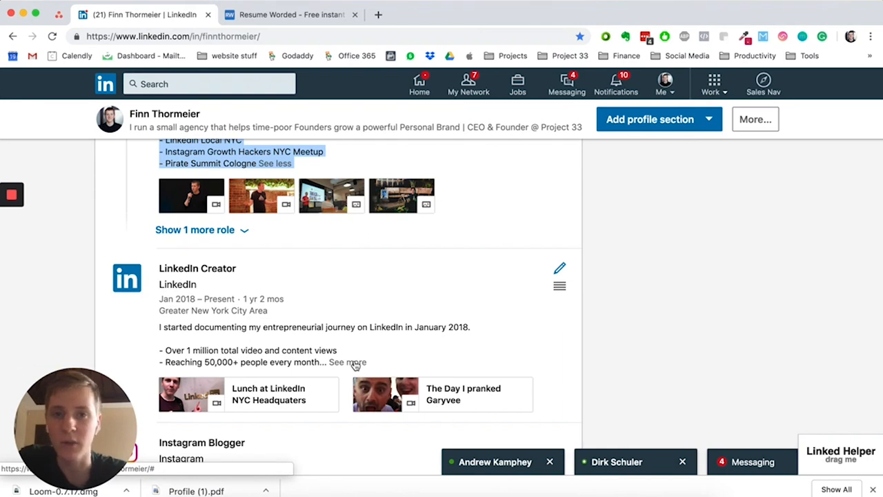
{"action": "left_click", "coordinate": [347, 362]}
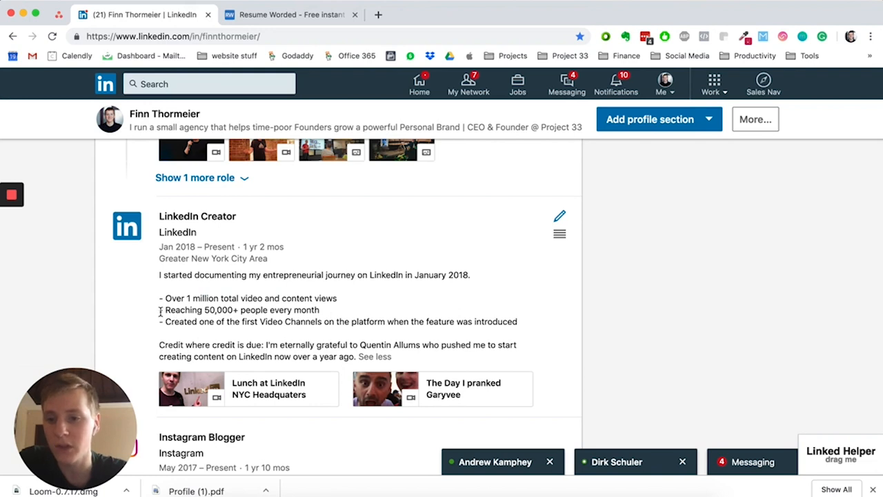
{"action": "left_click_drag", "start_coordinate": [159, 309], "coordinate": [240, 310]}
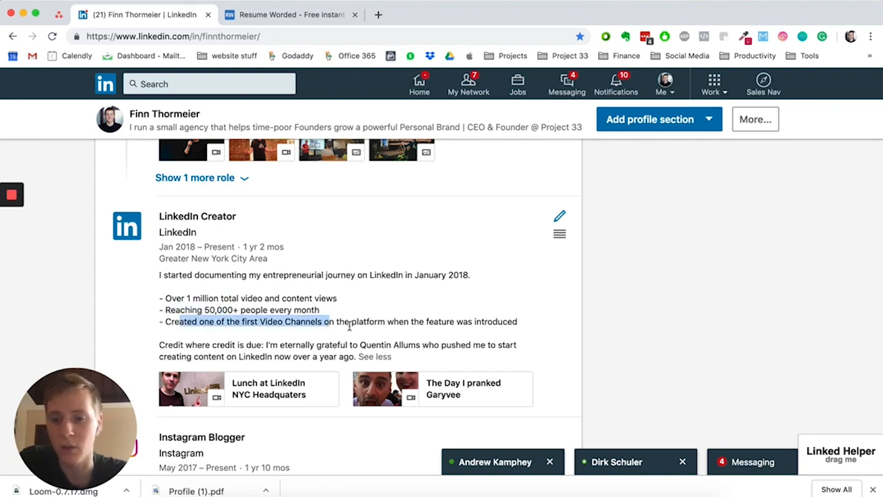
{"action": "scroll", "scroll_direction": "down", "scroll_amount": 3}
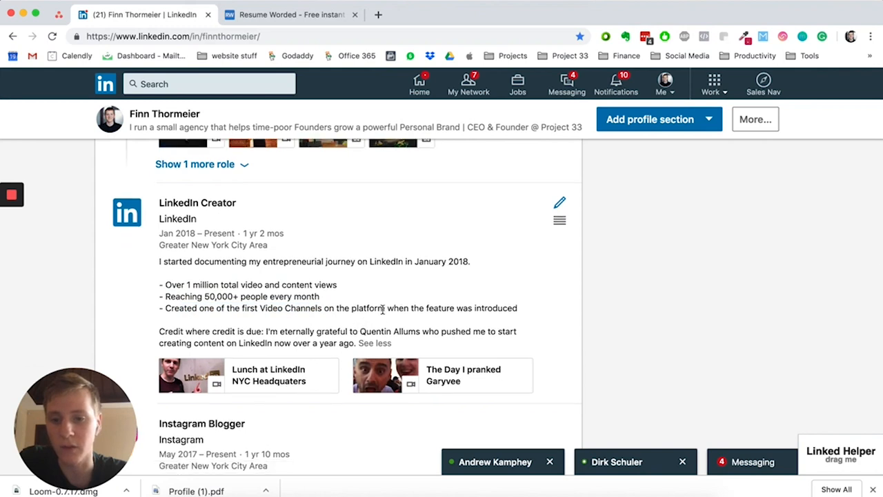
{"action": "scroll", "scroll_direction": "down", "scroll_amount": 3}
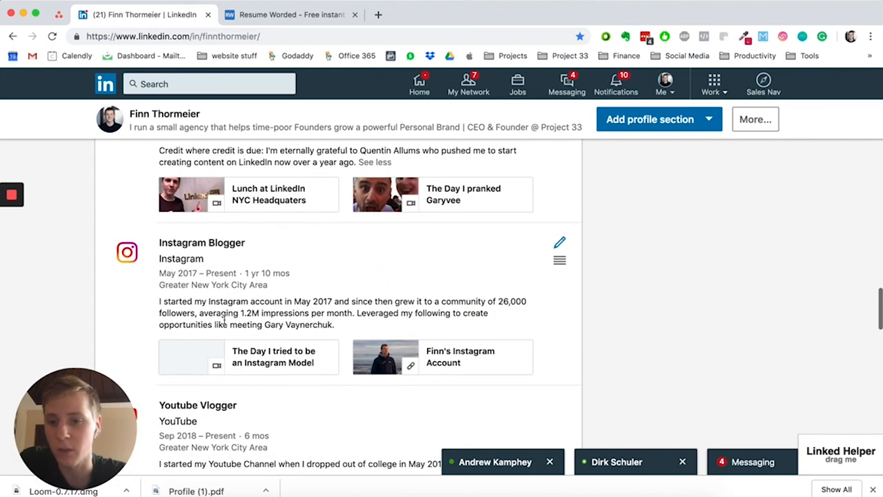
{"action": "mouse_move", "coordinate": [474, 304]}
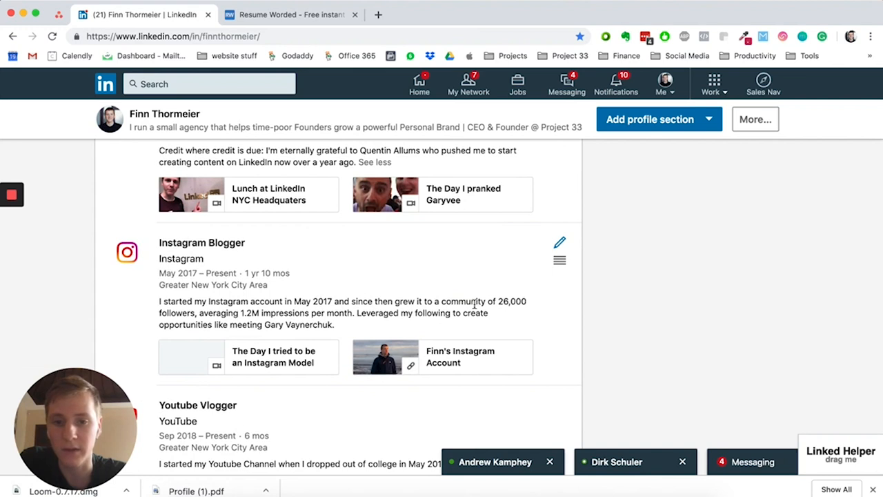
{"action": "left_click_drag", "start_coordinate": [449, 300], "coordinate": [526, 301]}
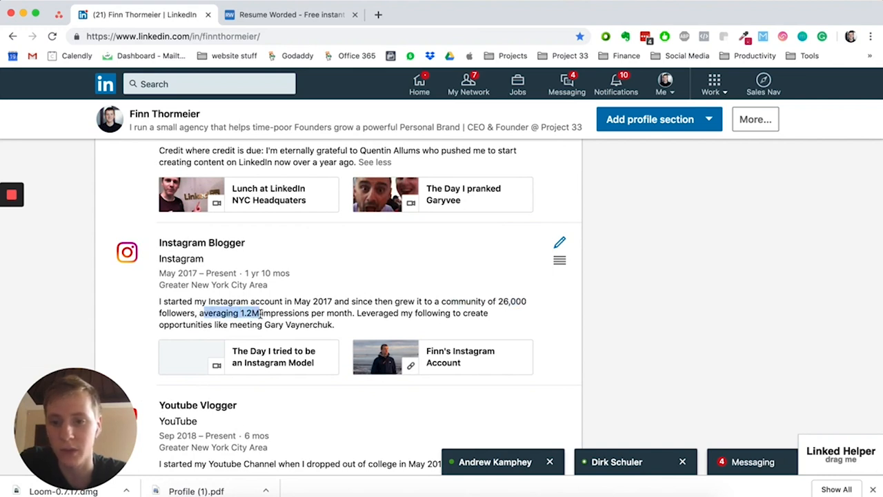
{"action": "scroll", "scroll_direction": "down", "scroll_amount": 3}
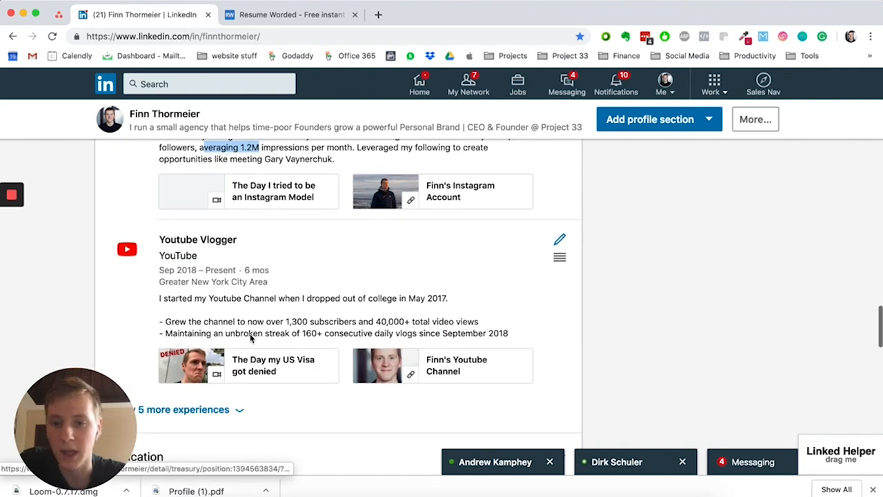
{"action": "left_click_drag", "start_coordinate": [159, 321], "coordinate": [332, 321]}
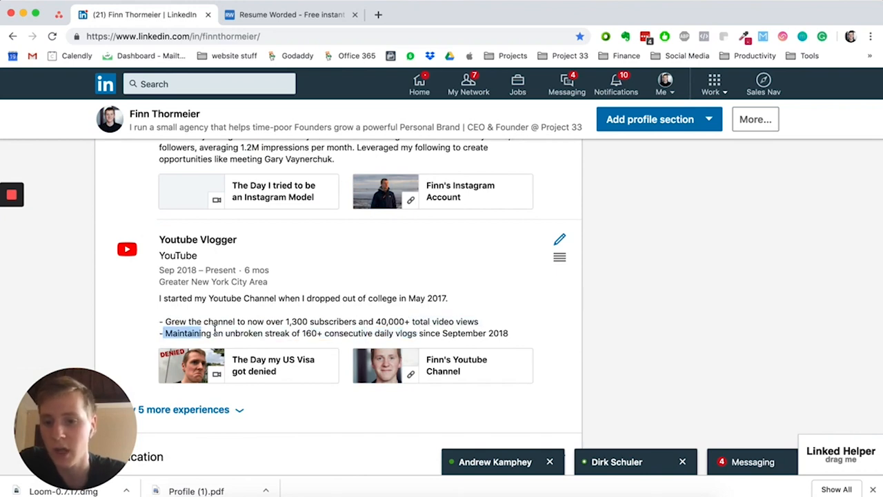
{"action": "left_click_drag", "start_coordinate": [165, 333], "coordinate": [509, 333]}
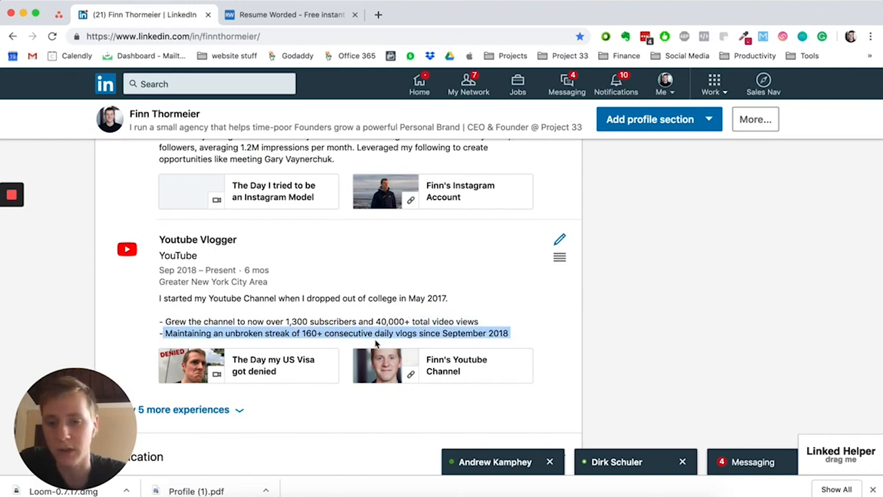
{"action": "left_click", "coordinate": [393, 333]}
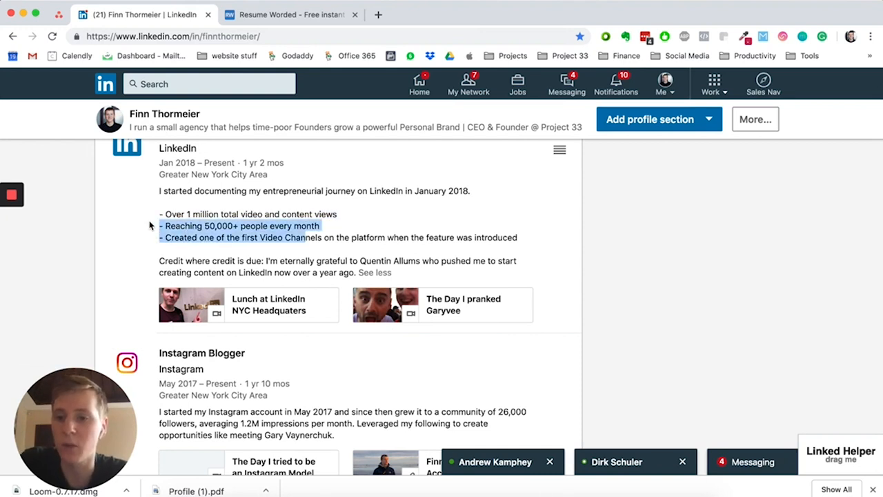
{"action": "scroll", "scroll_direction": "down", "scroll_amount": 3}
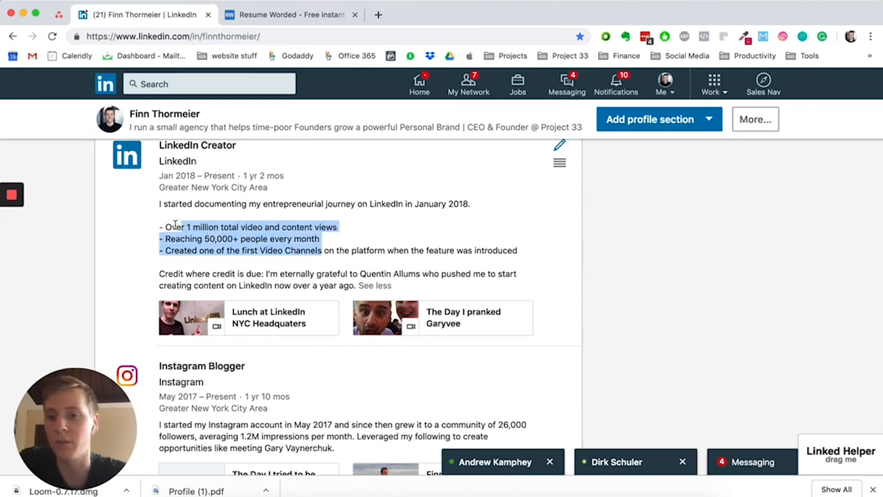
{"action": "scroll", "scroll_direction": "down", "scroll_amount": 3}
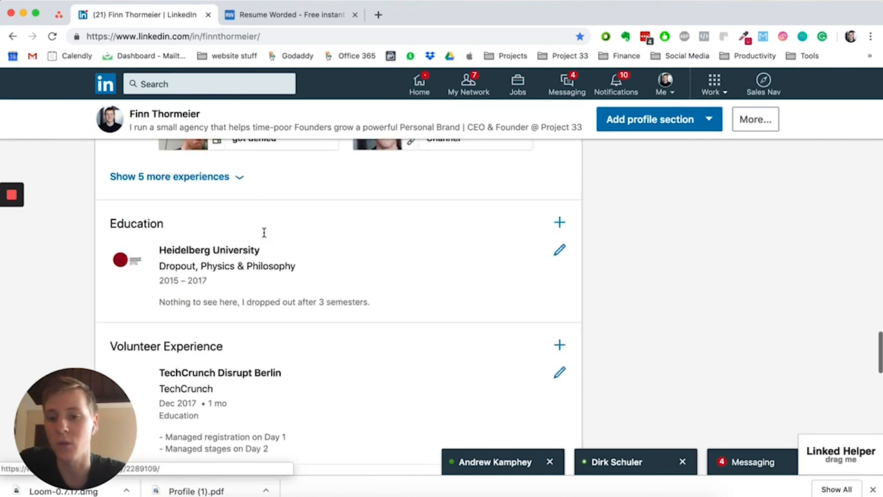
{"action": "scroll", "scroll_direction": "down", "scroll_amount": 3}
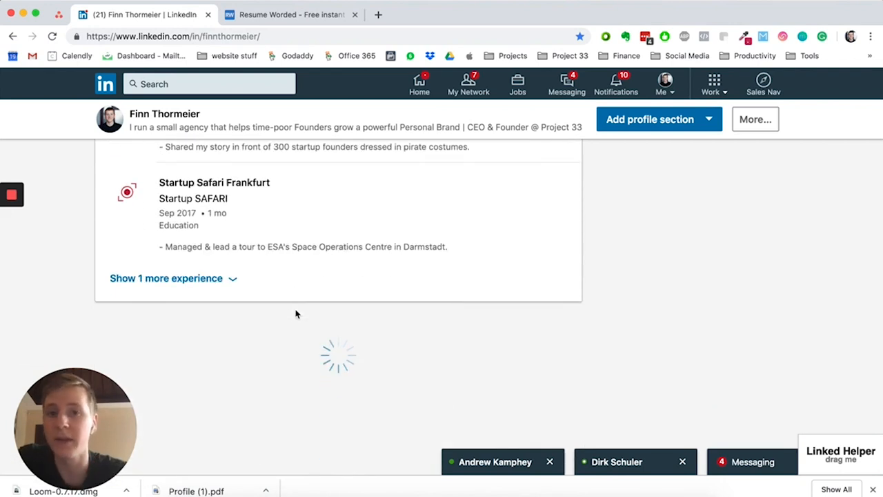
{"action": "scroll", "scroll_direction": "down", "scroll_amount": 3}
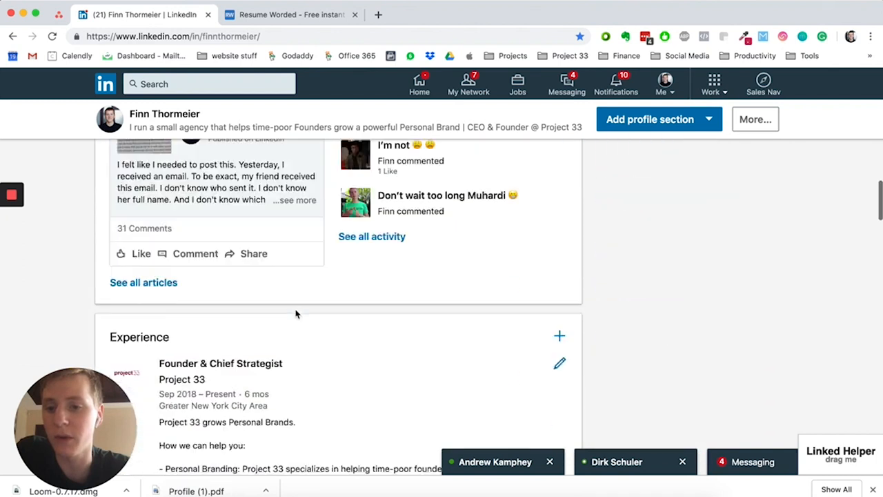
{"action": "scroll", "scroll_direction": "down", "scroll_amount": 3}
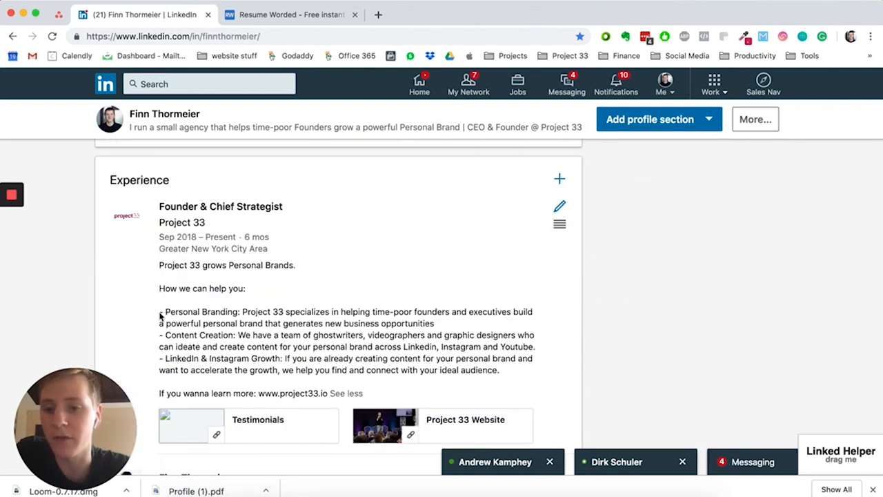
{"action": "left_click_drag", "start_coordinate": [160, 312], "coordinate": [187, 358]}
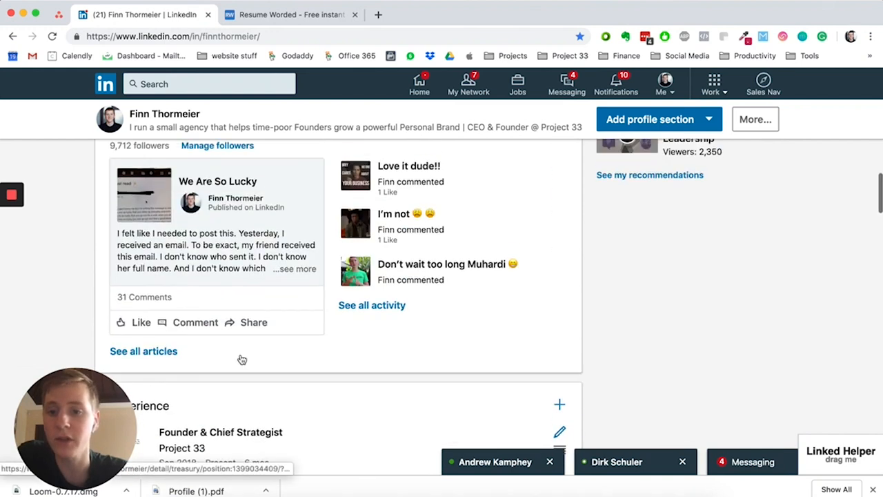
{"action": "scroll", "scroll_direction": "down", "scroll_amount": 3}
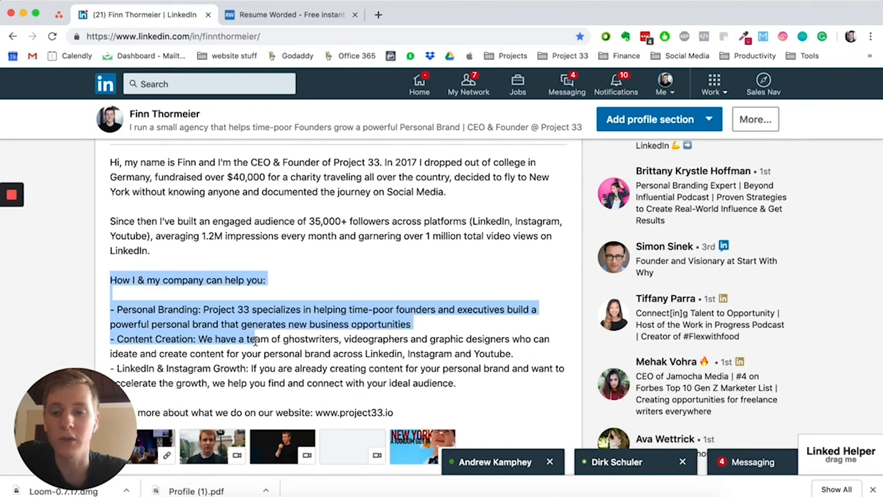
{"action": "scroll", "scroll_direction": "down", "scroll_amount": 3}
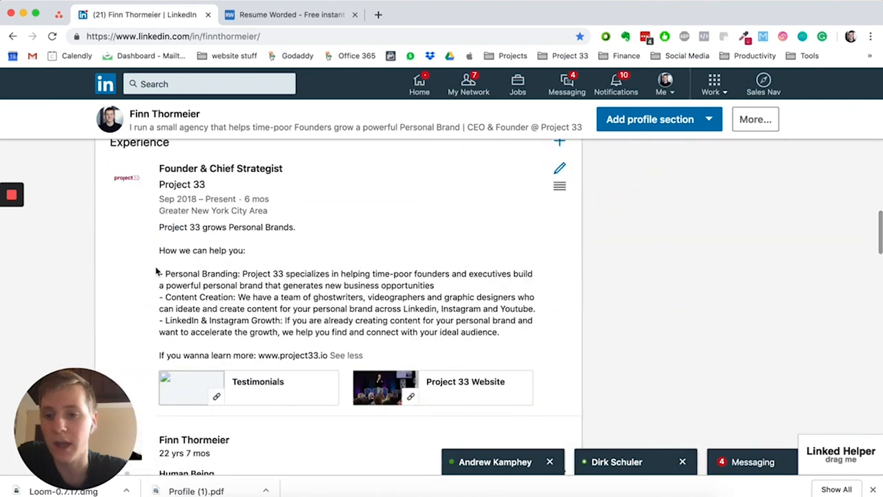
{"action": "scroll", "scroll_direction": "down", "scroll_amount": 3}
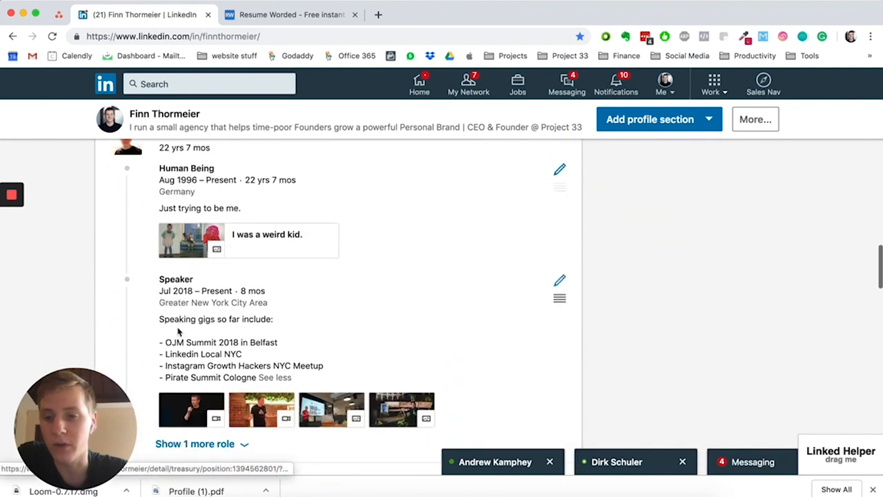
{"action": "mouse_move", "coordinate": [201, 358]}
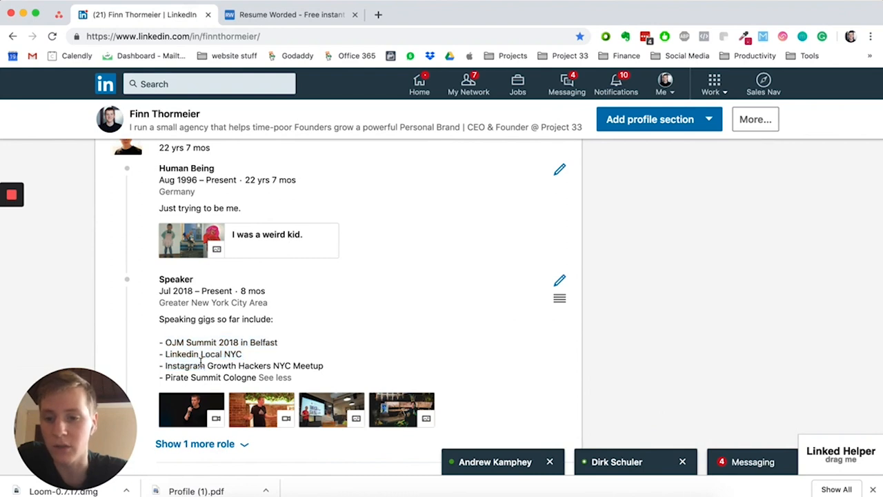
{"action": "scroll", "scroll_direction": "up", "scroll_amount": 3}
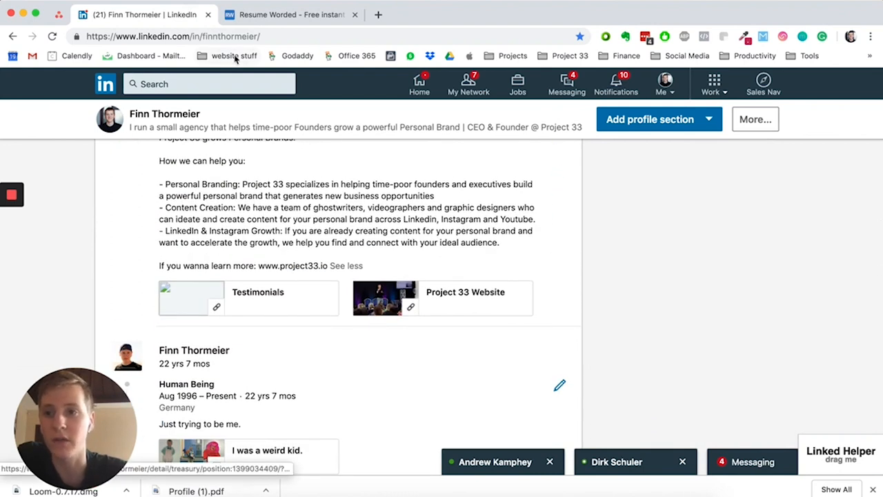
Step: Switch to the Resume Worded tab to view its welcome page
{"action": "left_click", "coordinate": [290, 14]}
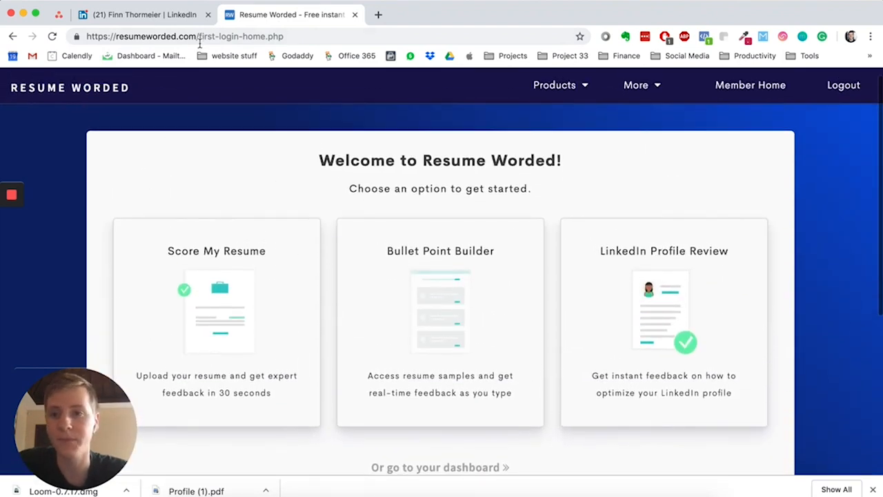
{"action": "mouse_move", "coordinate": [238, 128]}
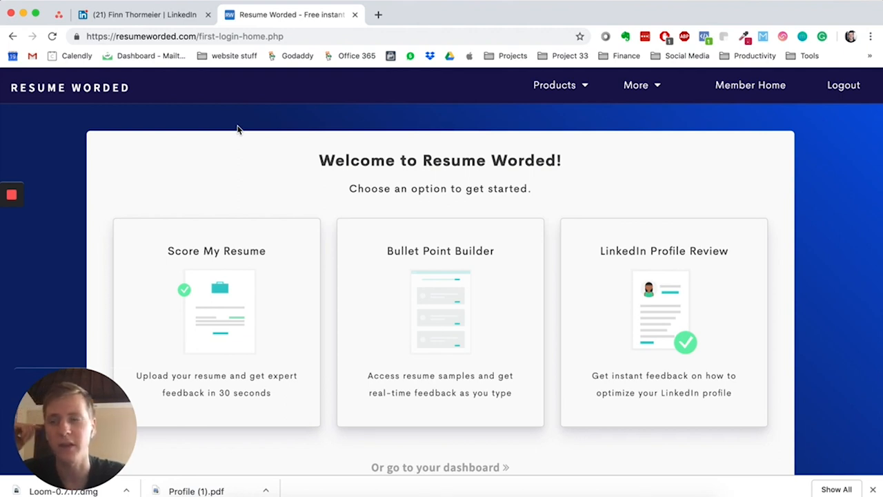
{"action": "mouse_move", "coordinate": [233, 129]}
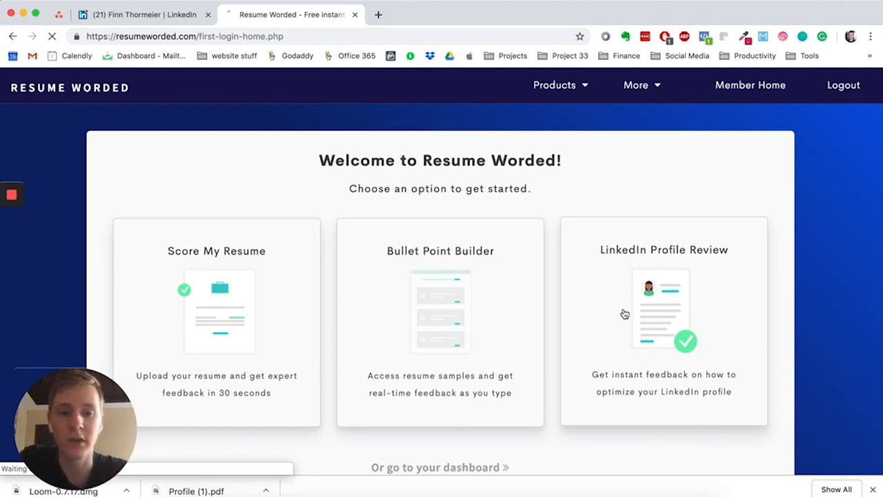
Step: Start a LinkedIn Profile Review on Resume Worded, then return to the LinkedIn profile tab
{"action": "left_click", "coordinate": [664, 310]}
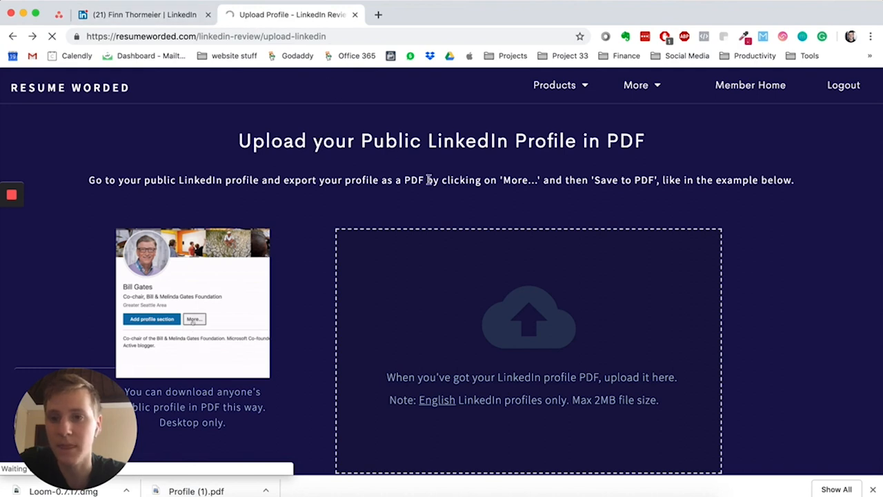
{"action": "left_click", "coordinate": [194, 319]}
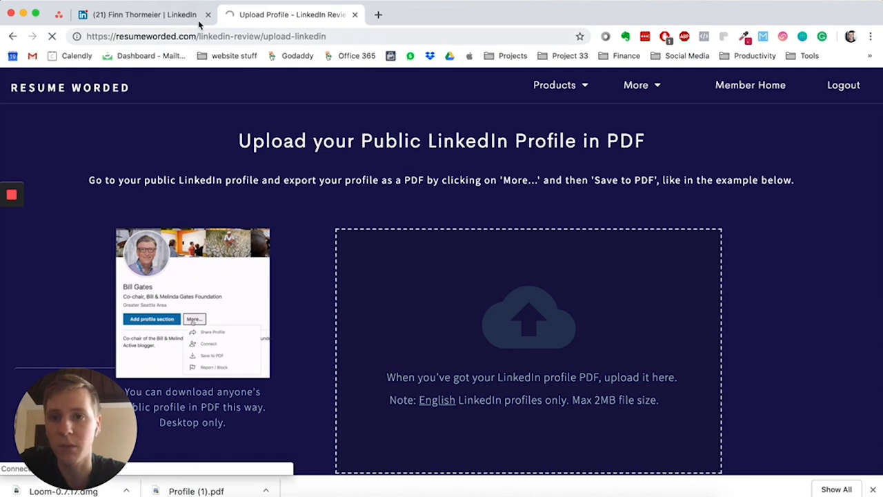
{"action": "left_click", "coordinate": [138, 15]}
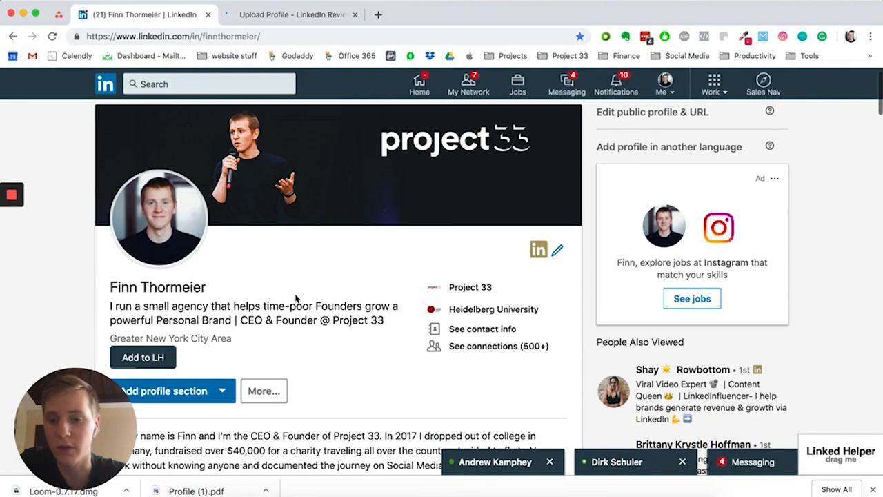
Step: Export the LinkedIn profile as a PDF via More... > Save to PDF
{"action": "left_click", "coordinate": [264, 391]}
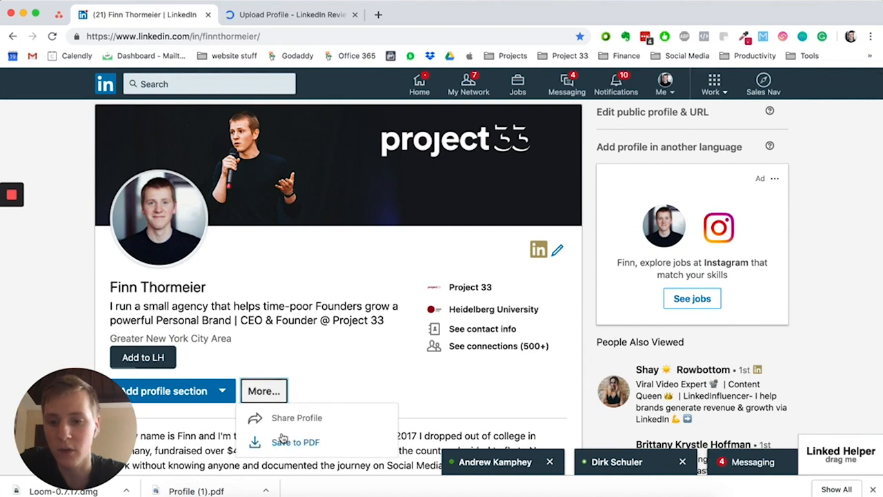
{"action": "left_click", "coordinate": [296, 442]}
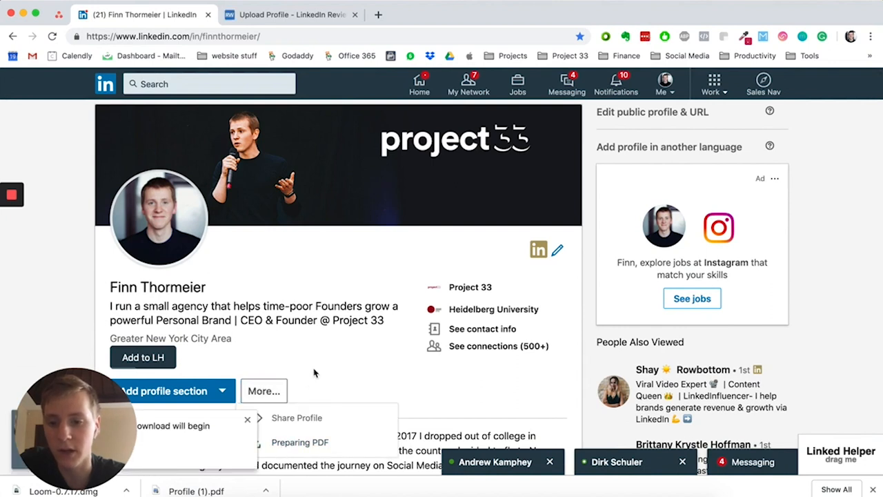
{"action": "scroll", "scroll_direction": "down", "scroll_amount": 3}
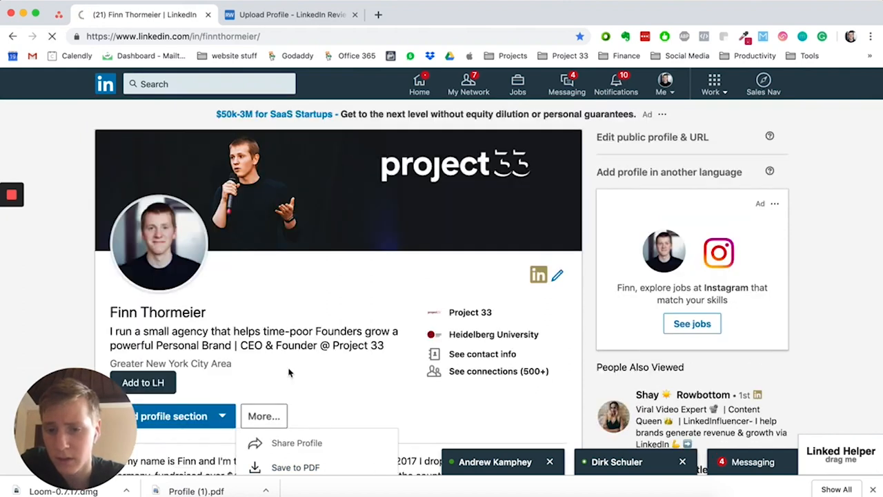
{"action": "left_click", "coordinate": [295, 467]}
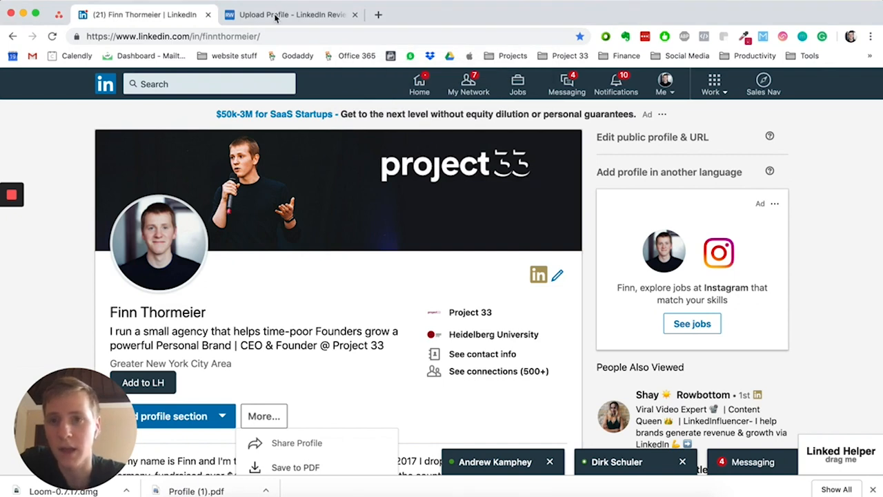
{"action": "mouse_move", "coordinate": [275, 19]}
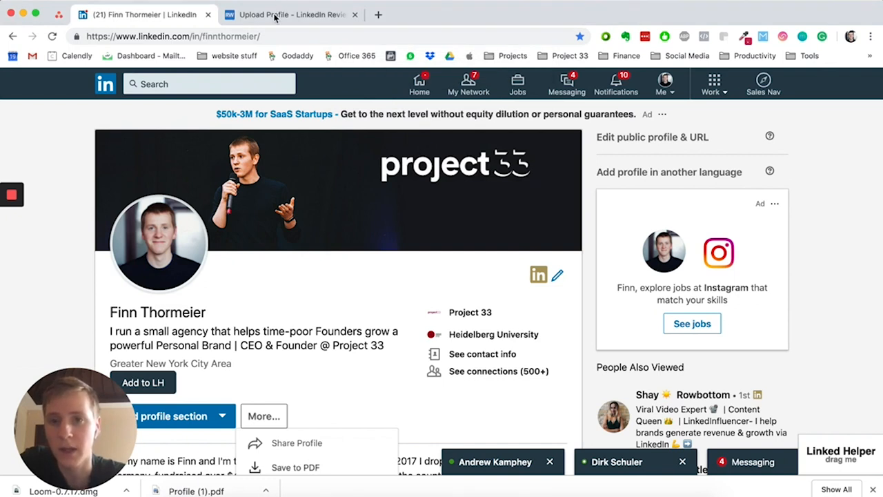
Step: Upload Profile (2).pdf to Resume Worded's LinkedIn review page
{"action": "left_click", "coordinate": [291, 15]}
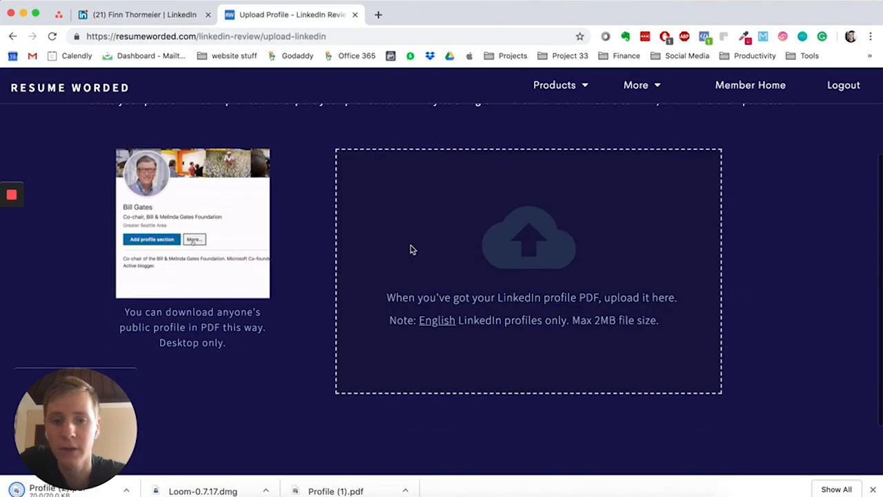
{"action": "left_click", "coordinate": [528, 269]}
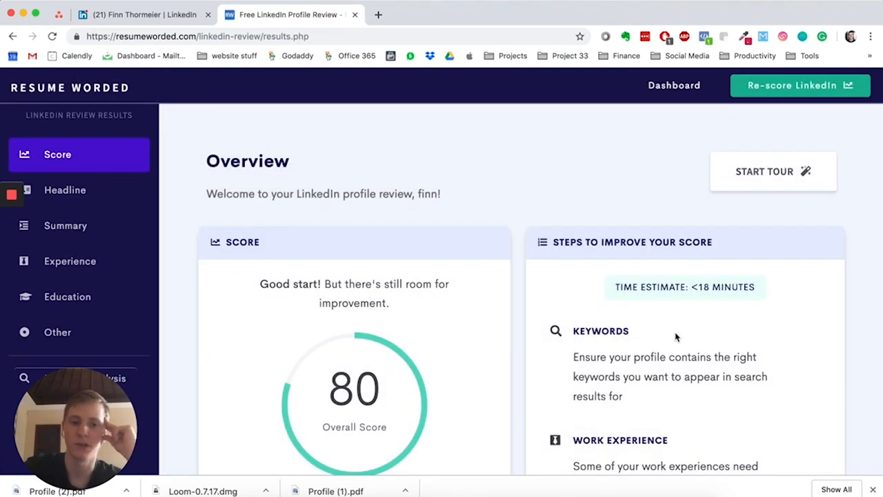
Step: Scroll past the 80 overall score to the section Breakdown scores
{"action": "scroll", "scroll_direction": "down", "scroll_amount": 3}
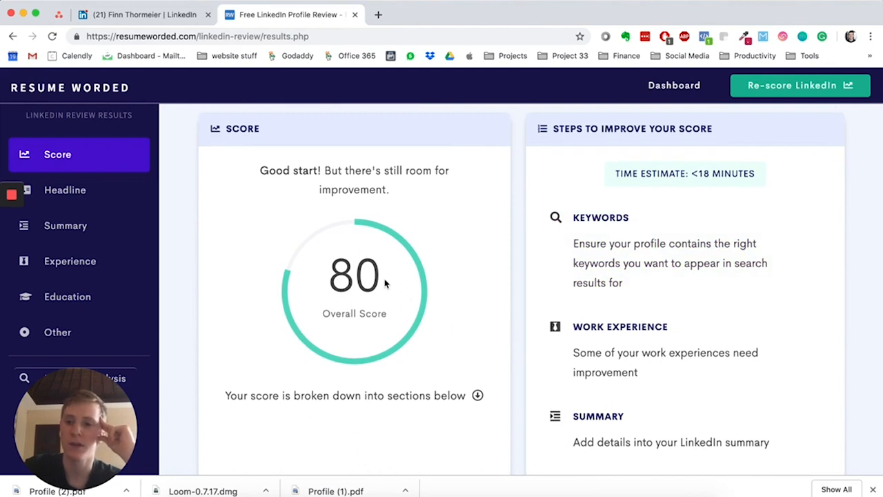
{"action": "scroll", "scroll_direction": "down", "scroll_amount": 3}
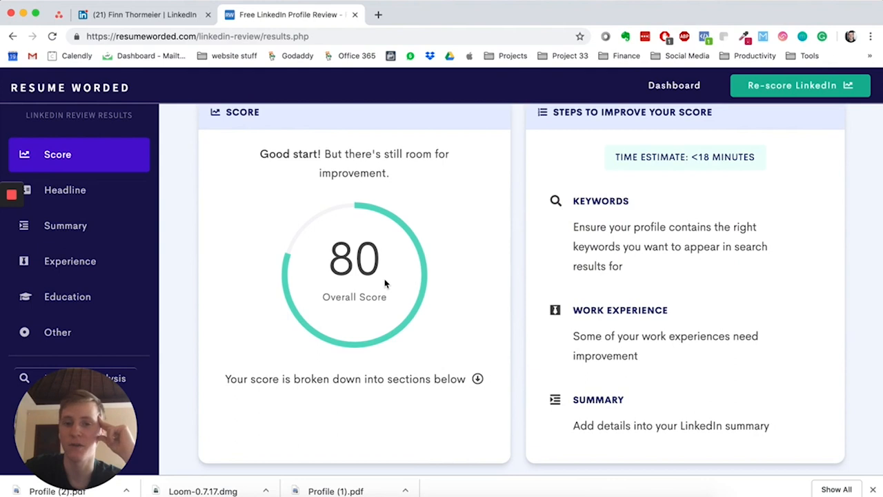
{"action": "scroll", "scroll_direction": "down", "scroll_amount": 3}
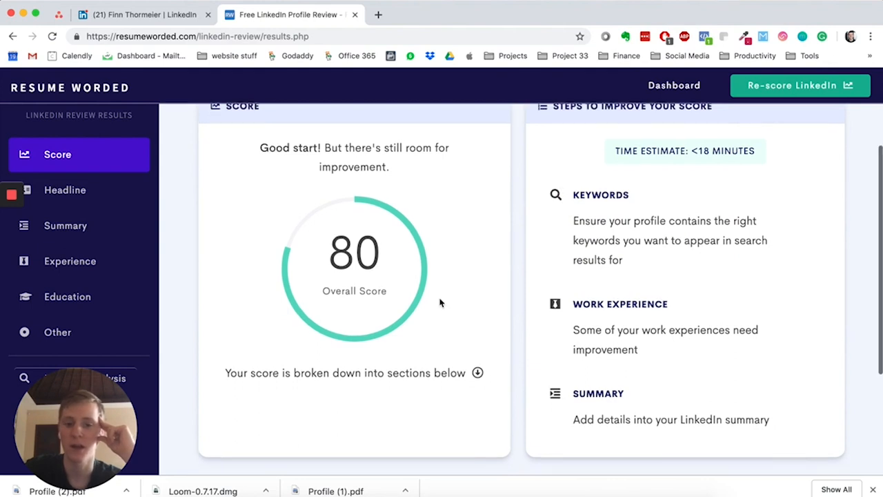
{"action": "scroll", "scroll_direction": "down", "scroll_amount": 3}
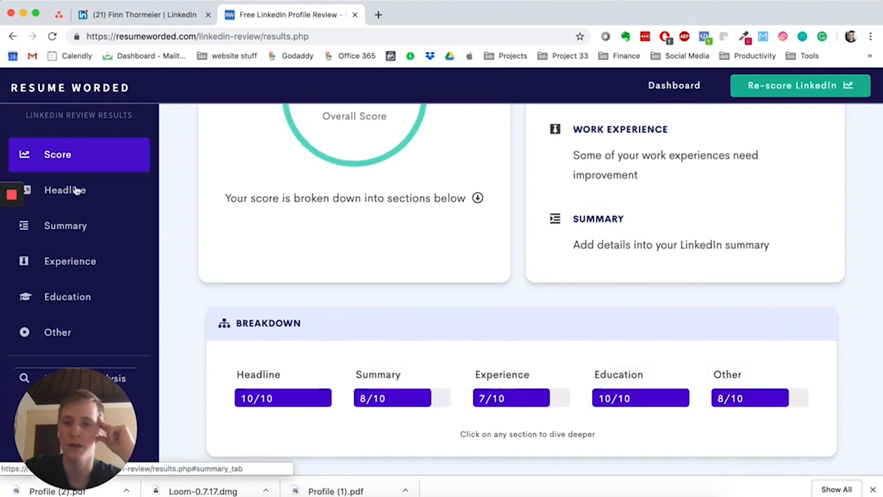
Step: Open the Headline feedback and scroll to its search-result preview
{"action": "left_click", "coordinate": [65, 190]}
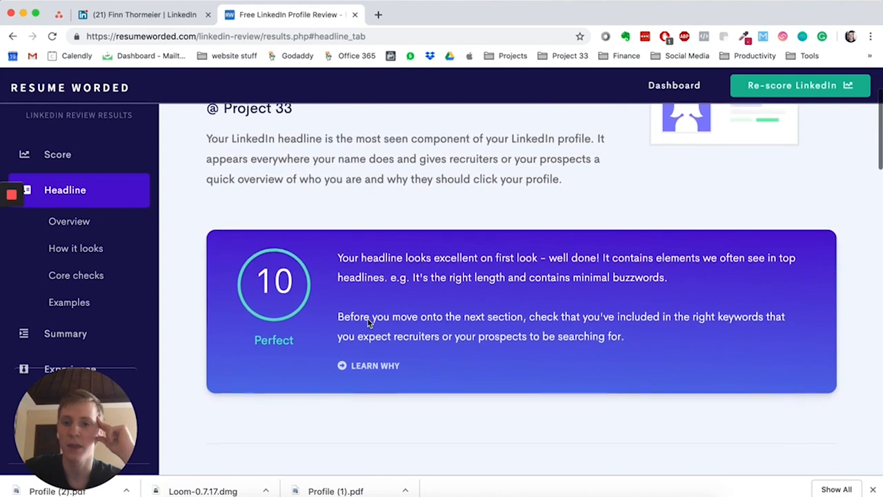
{"action": "scroll", "scroll_direction": "down", "scroll_amount": 3}
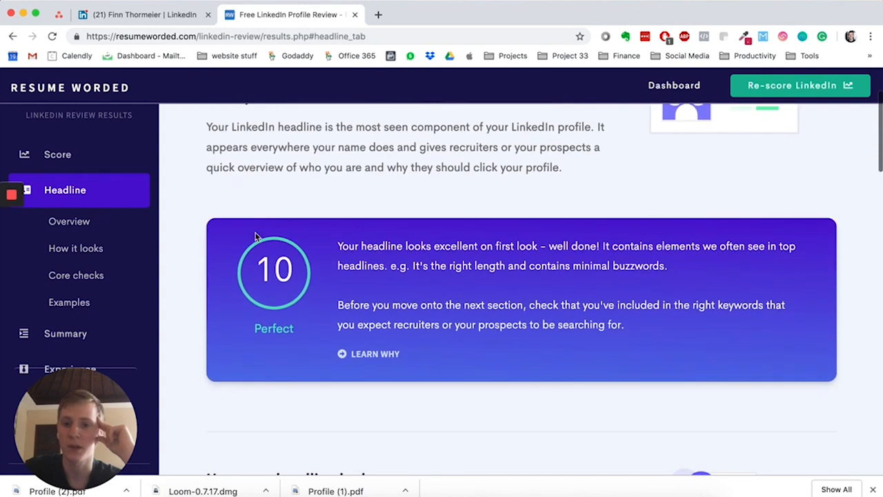
{"action": "scroll", "scroll_direction": "down", "scroll_amount": 3}
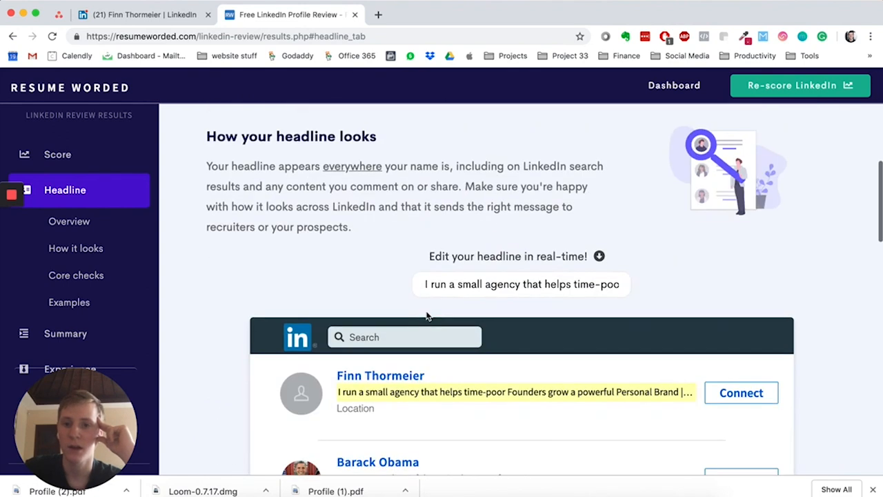
{"action": "scroll", "scroll_direction": "down", "scroll_amount": 3}
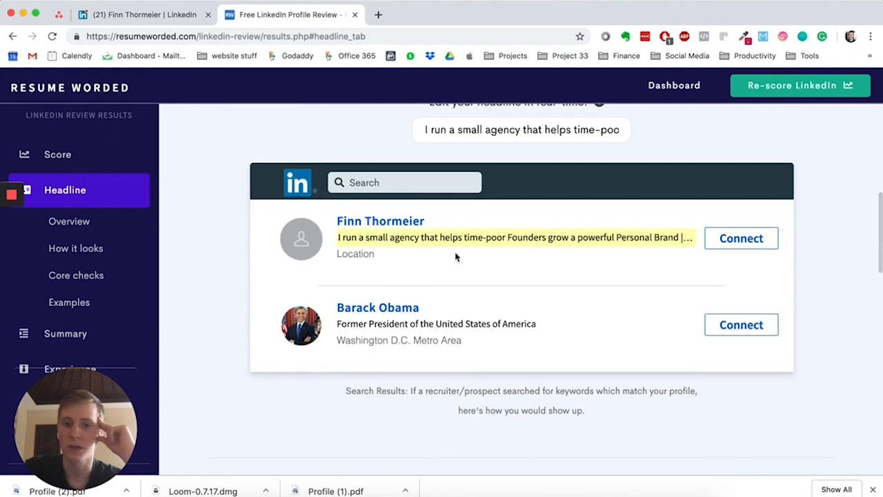
{"action": "mouse_move", "coordinate": [69, 221]}
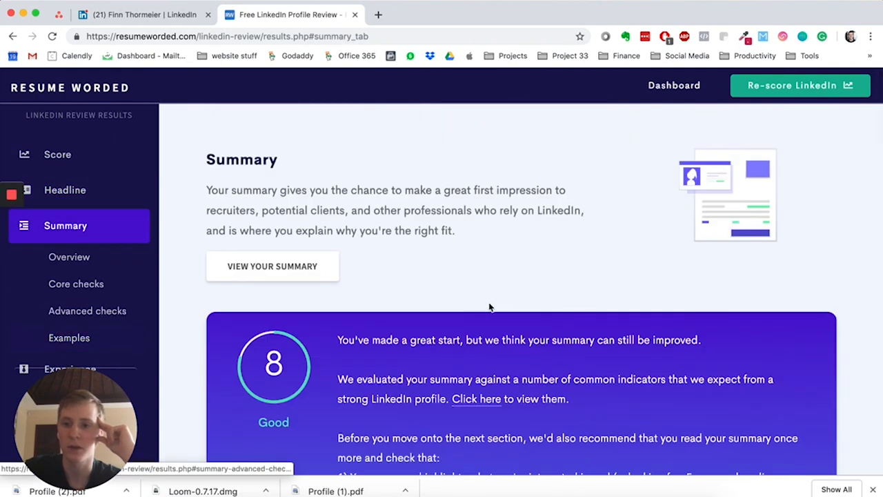
Step: Review the Summary checks and highlight the 'Possible' spelling errors check
{"action": "scroll", "scroll_direction": "down", "scroll_amount": 3}
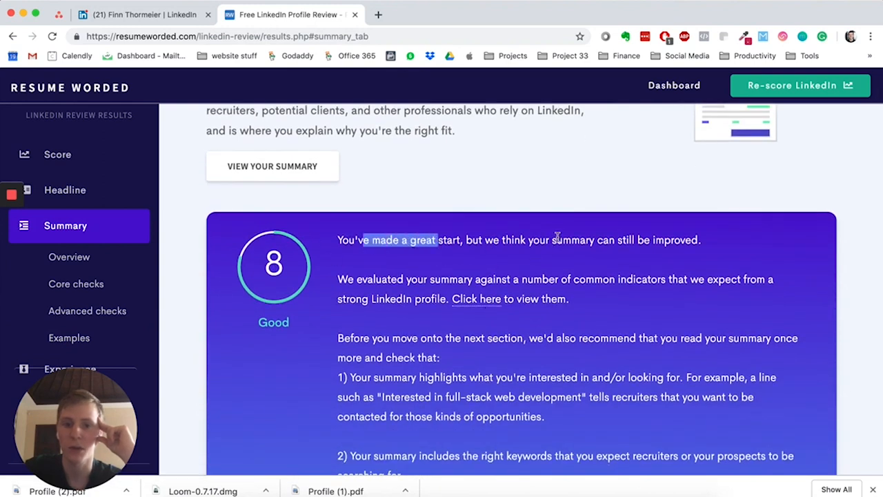
{"action": "scroll", "scroll_direction": "down", "scroll_amount": 3}
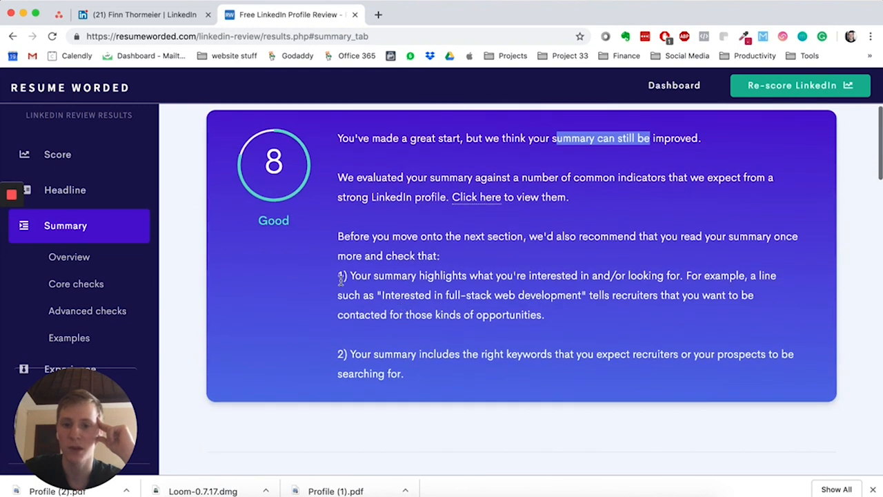
{"action": "scroll", "scroll_direction": "down", "scroll_amount": 3}
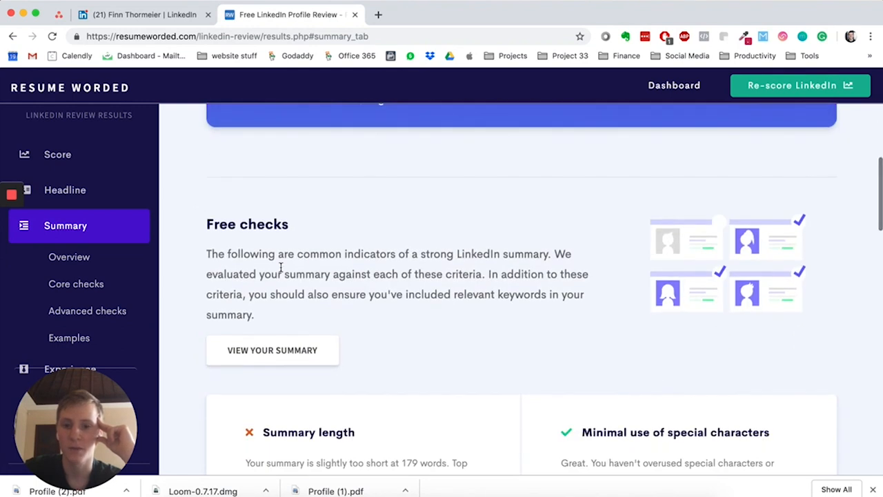
{"action": "scroll", "scroll_direction": "down", "scroll_amount": 3}
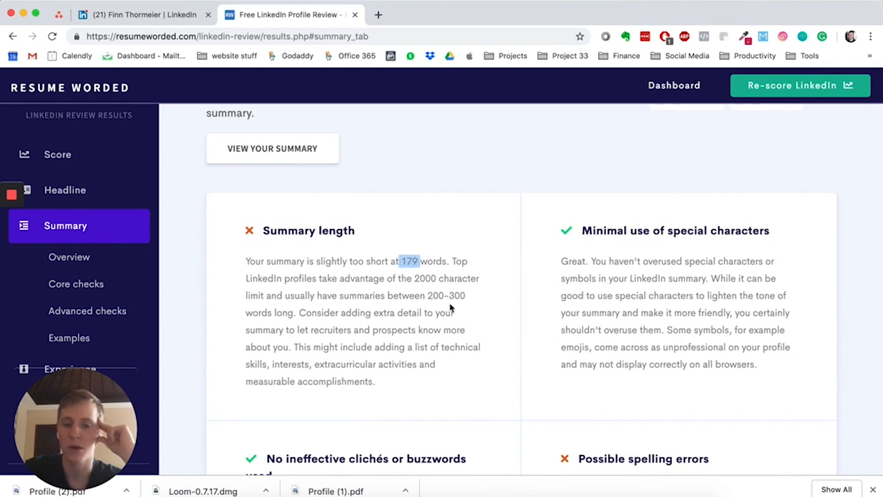
{"action": "scroll", "scroll_direction": "down", "scroll_amount": 3}
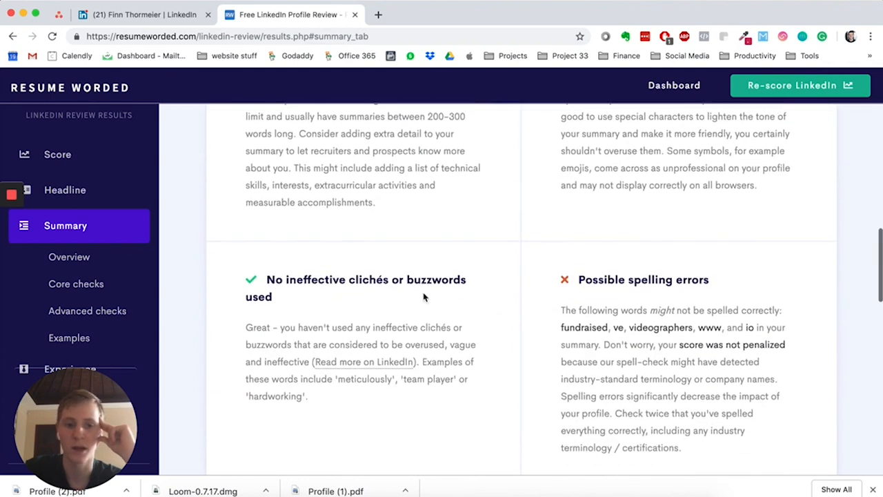
{"action": "double_click", "coordinate": [601, 280]}
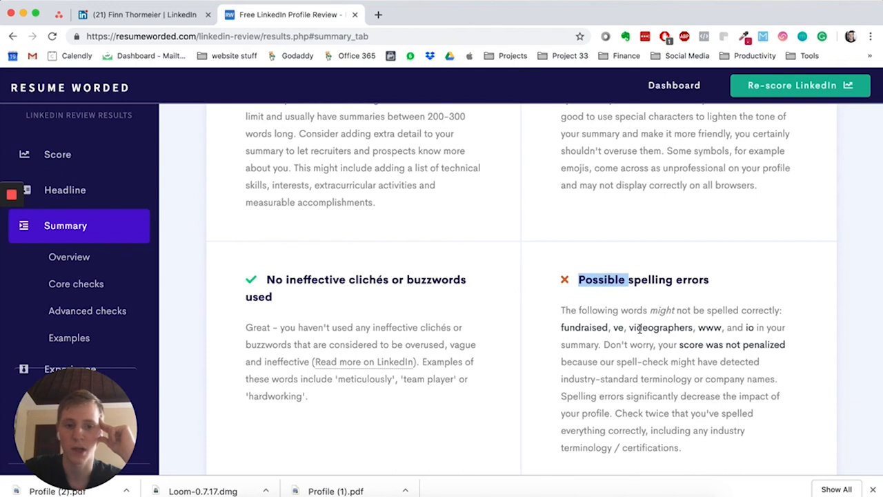
{"action": "scroll", "scroll_direction": "down", "scroll_amount": 3}
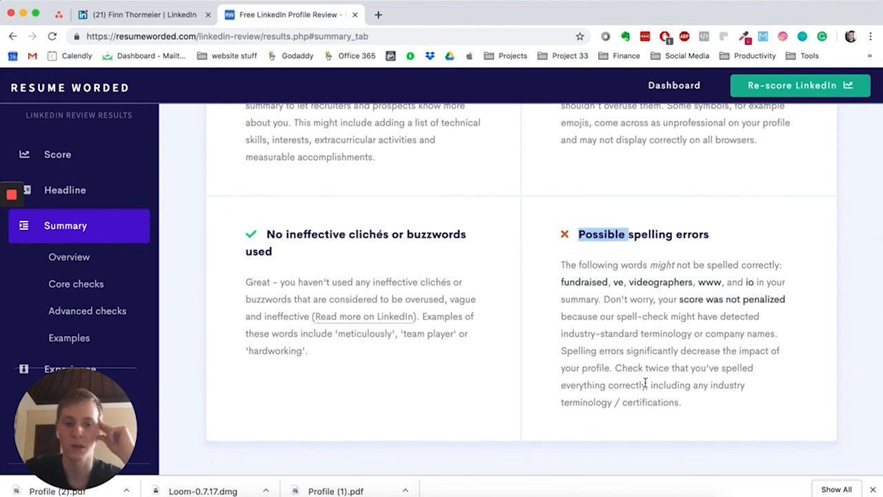
{"action": "scroll", "scroll_direction": "down", "scroll_amount": 3}
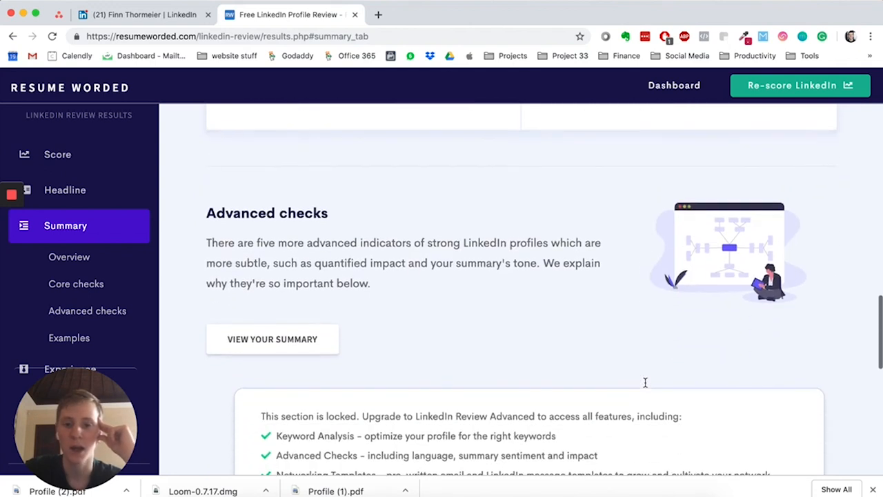
{"action": "scroll", "scroll_direction": "down", "scroll_amount": 3}
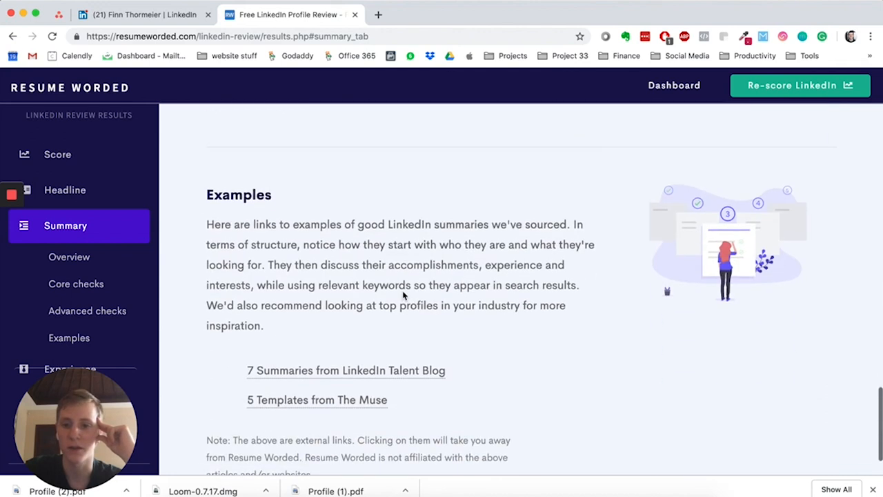
{"action": "scroll", "scroll_direction": "down", "scroll_amount": 3}
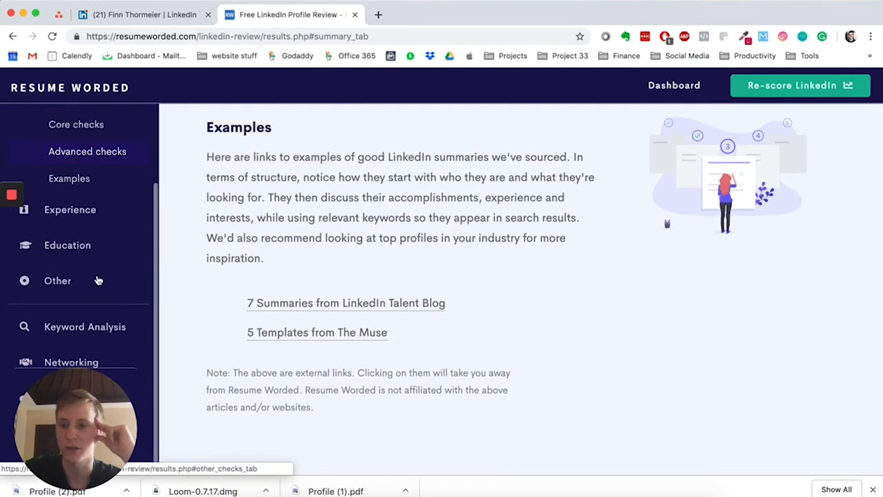
Step: Show the Experience feedback: score 7, Needs Review, across 12 jobs
{"action": "left_click", "coordinate": [70, 209]}
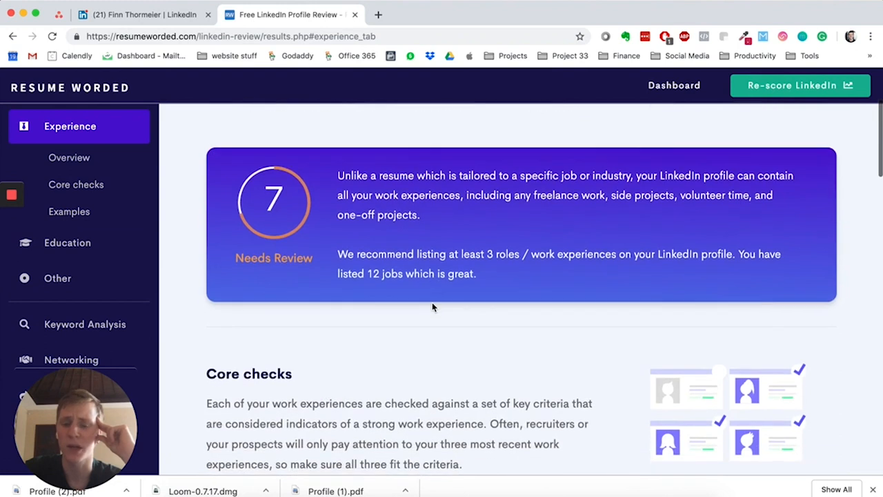
{"action": "scroll", "scroll_direction": "down", "scroll_amount": 3}
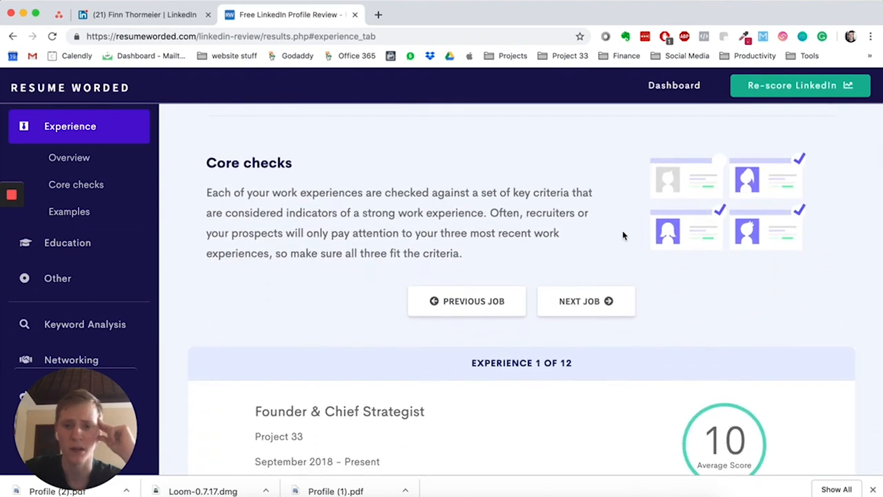
{"action": "scroll", "scroll_direction": "down", "scroll_amount": 3}
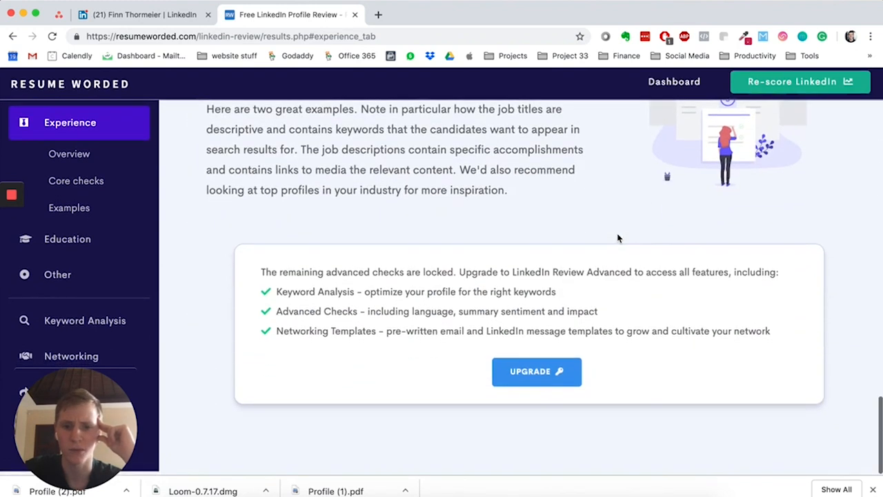
Step: View upgrade plans and highlight the $19 LinkedIn Review Advanced price
{"action": "left_click", "coordinate": [537, 371]}
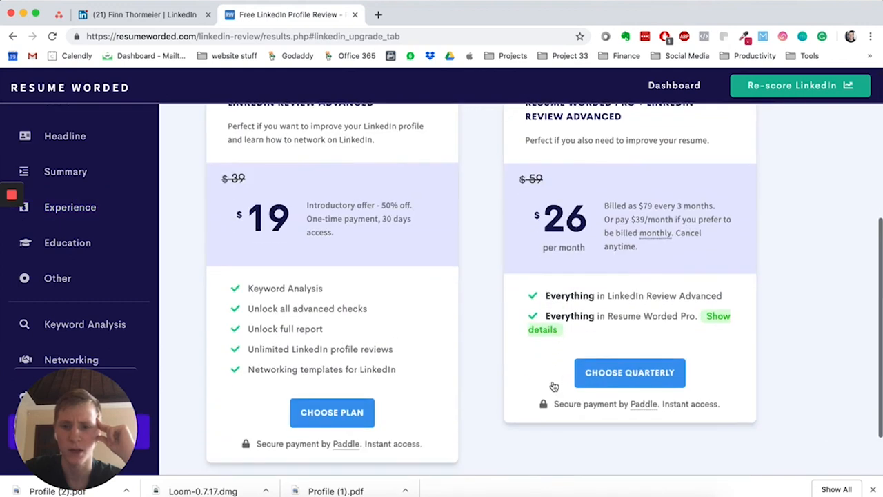
{"action": "scroll", "scroll_direction": "down", "scroll_amount": 3}
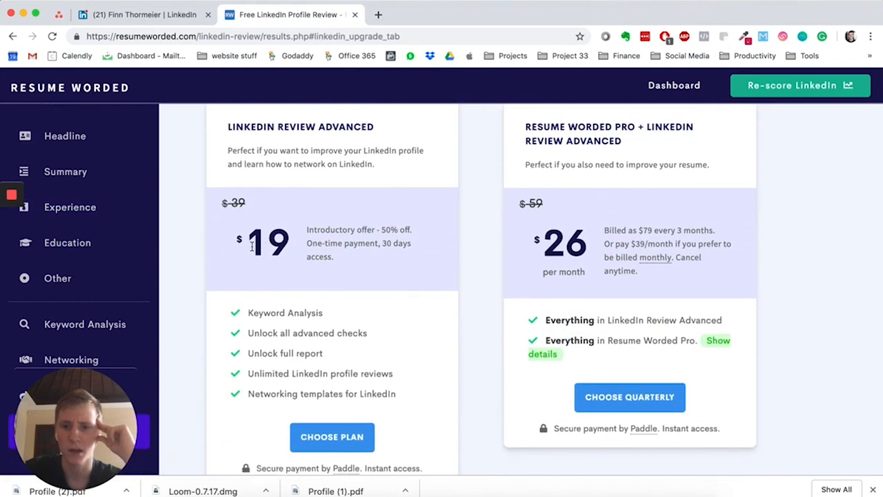
{"action": "double_click", "coordinate": [267, 243]}
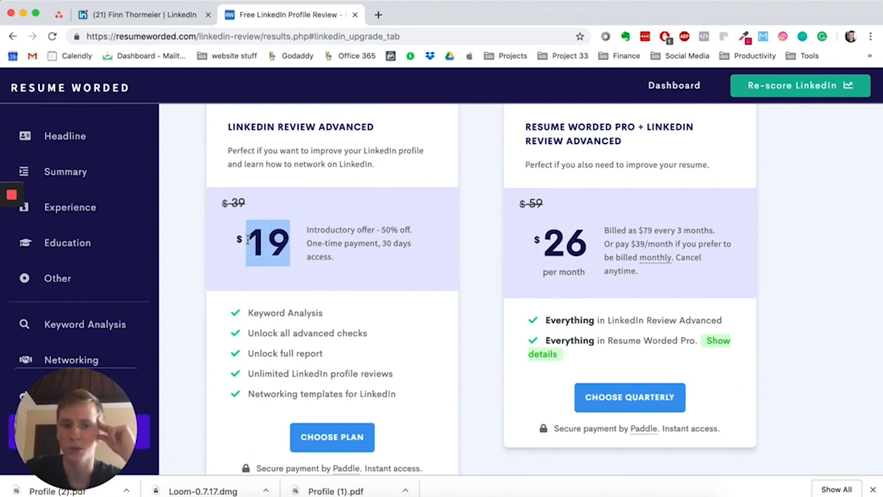
{"action": "scroll", "scroll_direction": "down", "scroll_amount": 3}
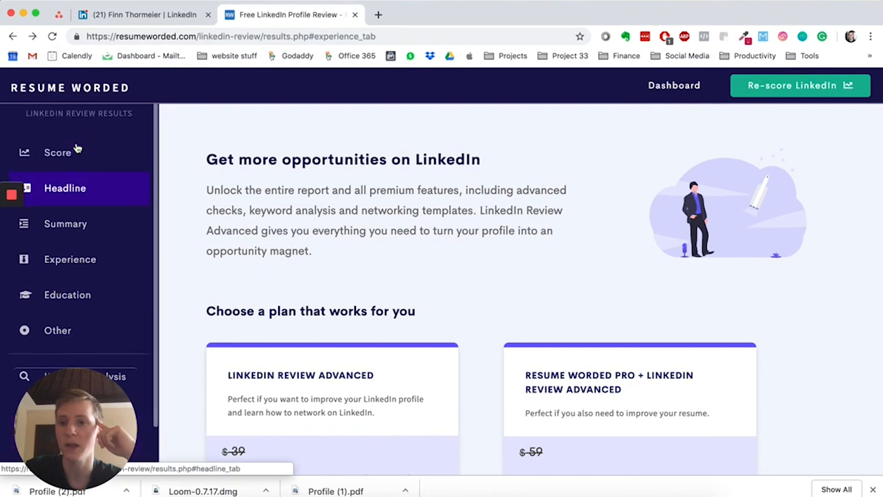
Step: Revisit the 80 overall score overview, then return to the LinkedIn profile
{"action": "left_click", "coordinate": [57, 152]}
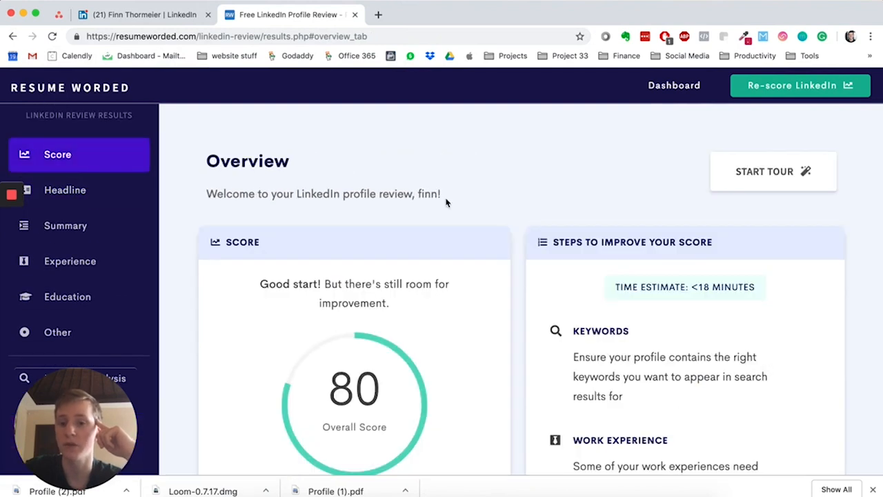
{"action": "scroll", "scroll_direction": "down", "scroll_amount": 3}
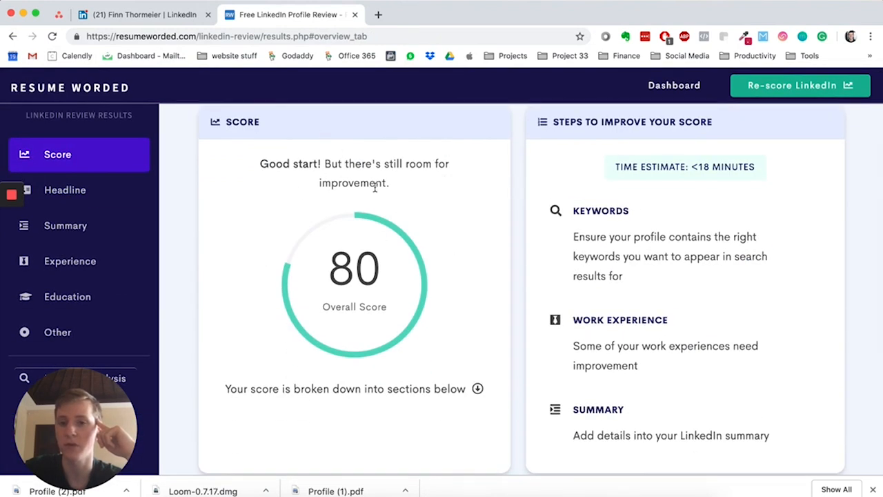
{"action": "mouse_move", "coordinate": [302, 216]}
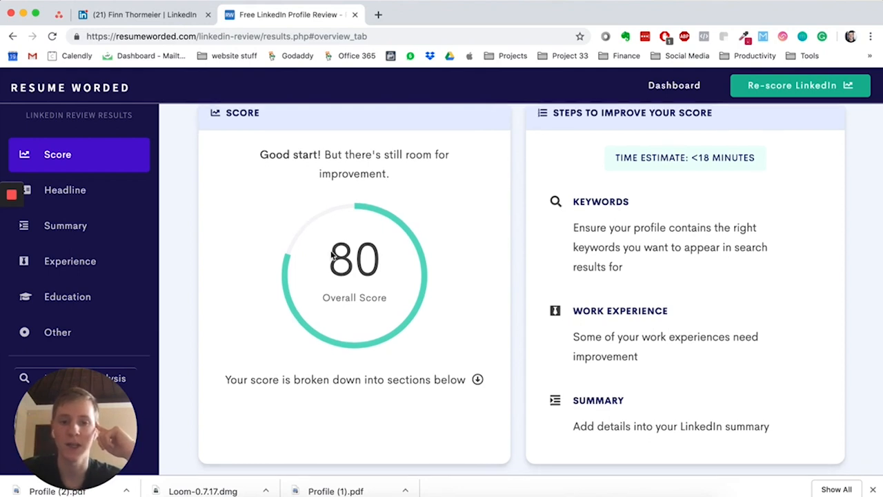
{"action": "scroll", "scroll_direction": "down", "scroll_amount": 3}
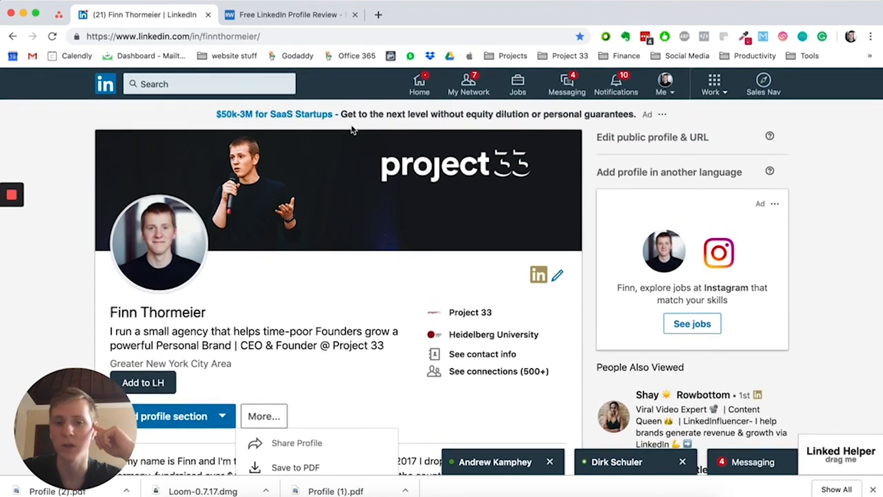
{"action": "scroll", "scroll_direction": "down", "scroll_amount": 3}
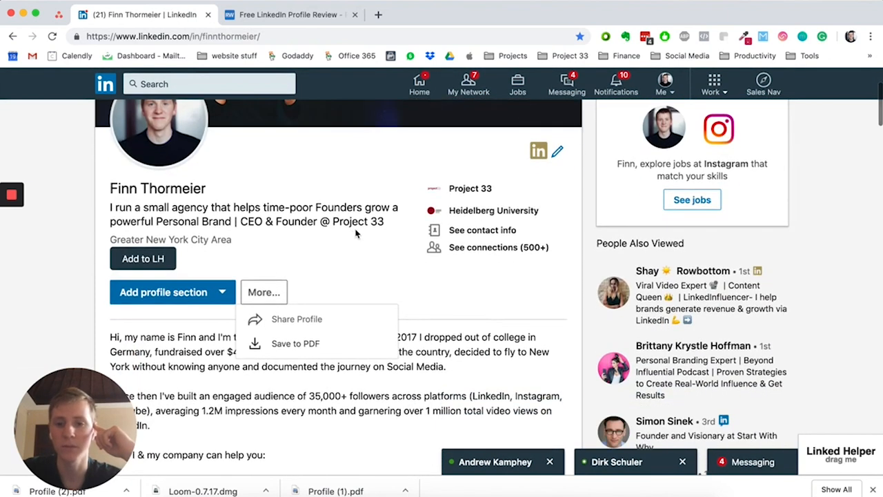